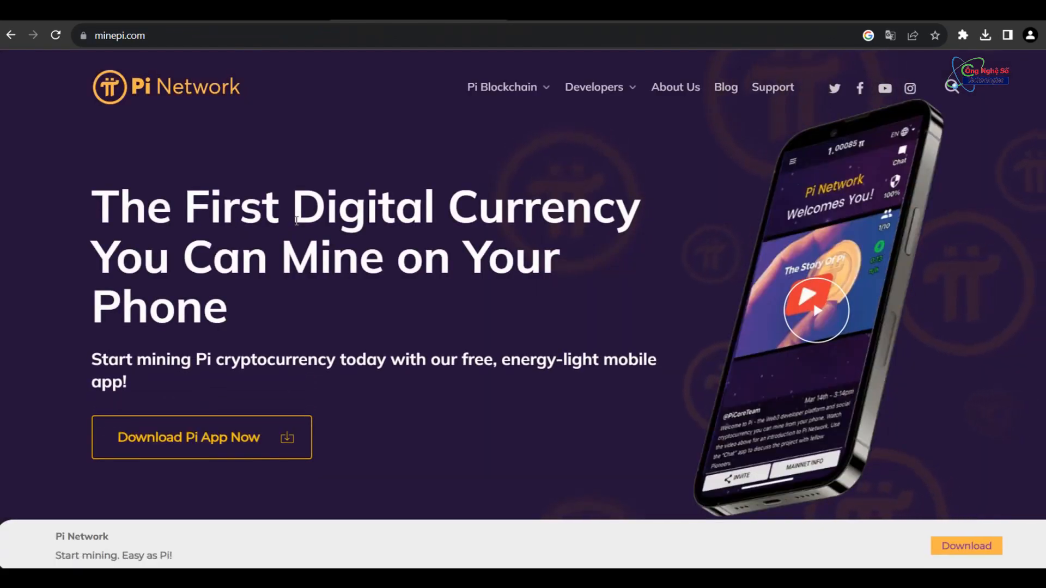
- Scroll the current page, then go to the Pi Node page via the Pi Blockchain menu and read down it
scroll(down, 3)
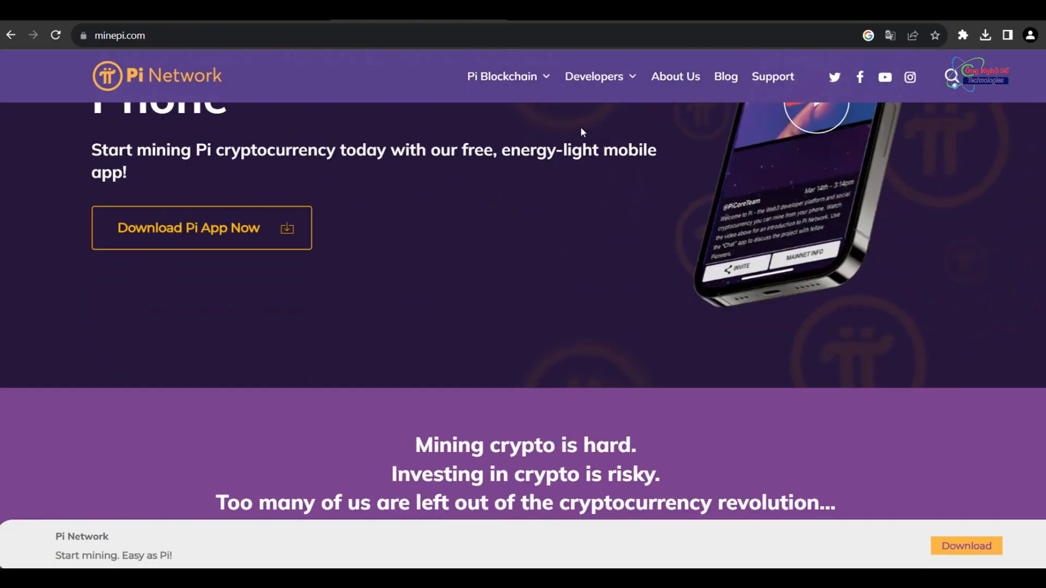
scroll(down, 3)
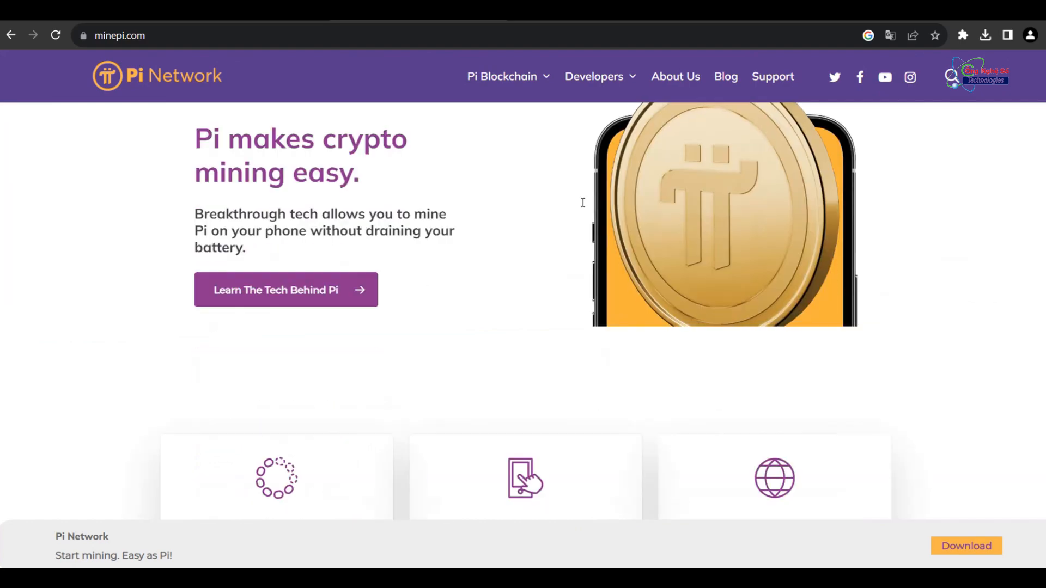
scroll(down, 3)
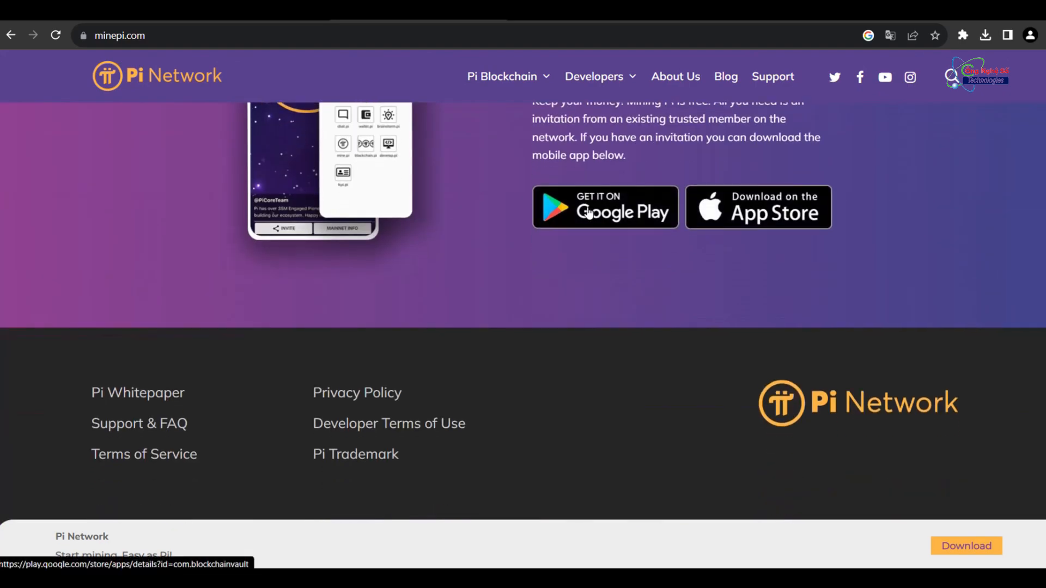
scroll(up, 3)
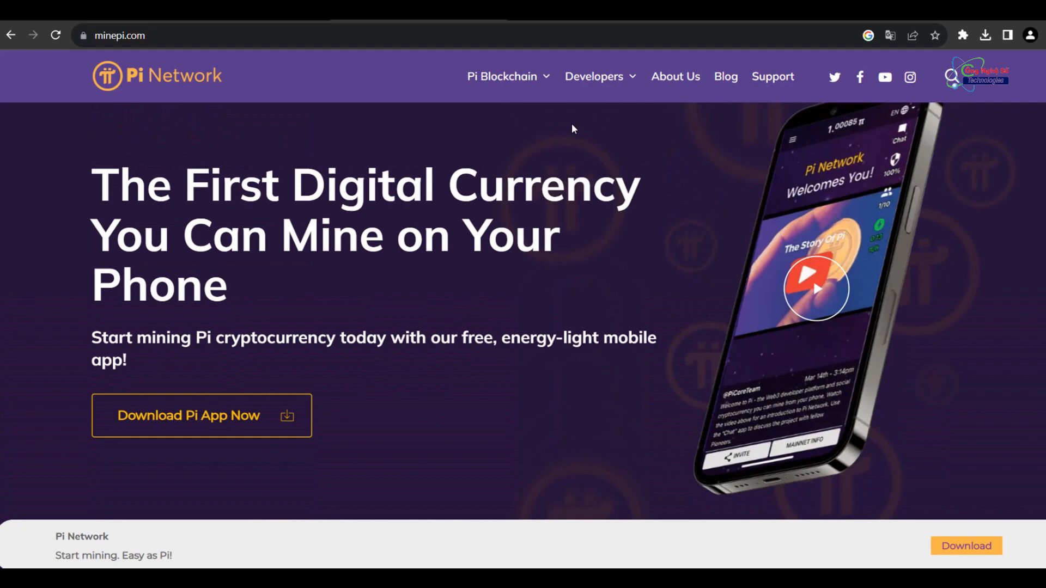
click(599, 76)
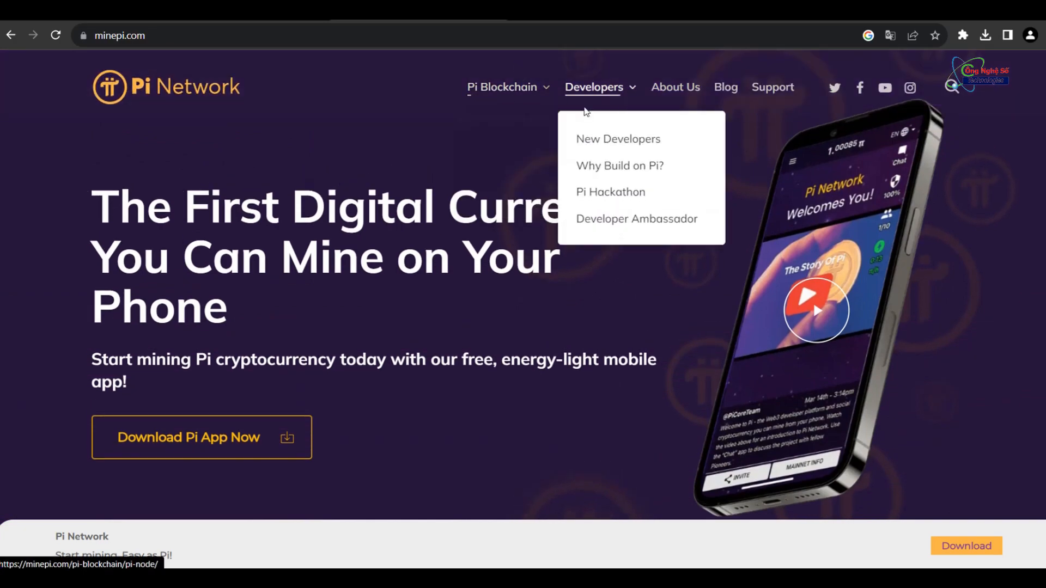
click(498, 146)
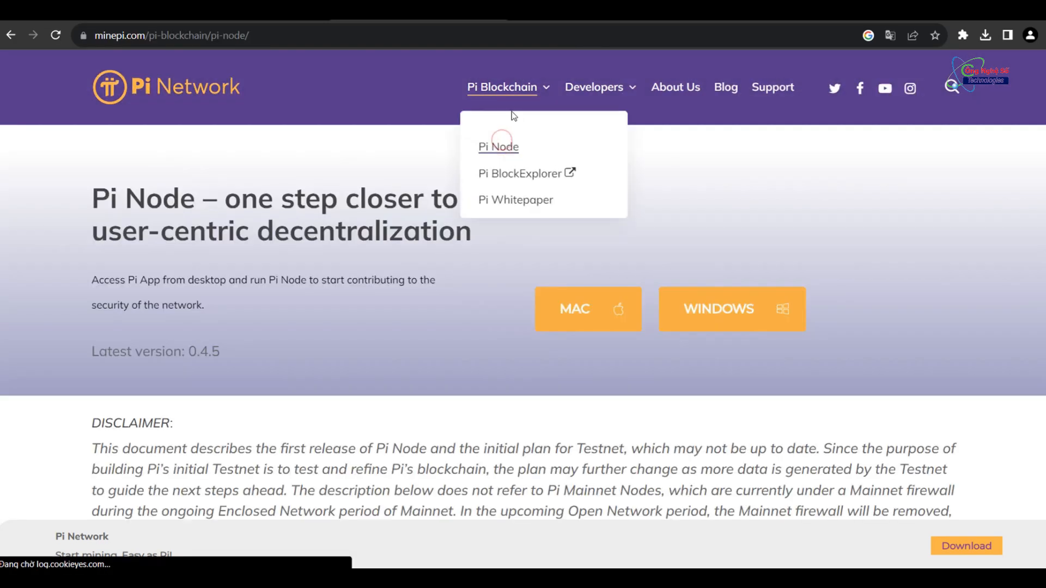
scroll(down, 3)
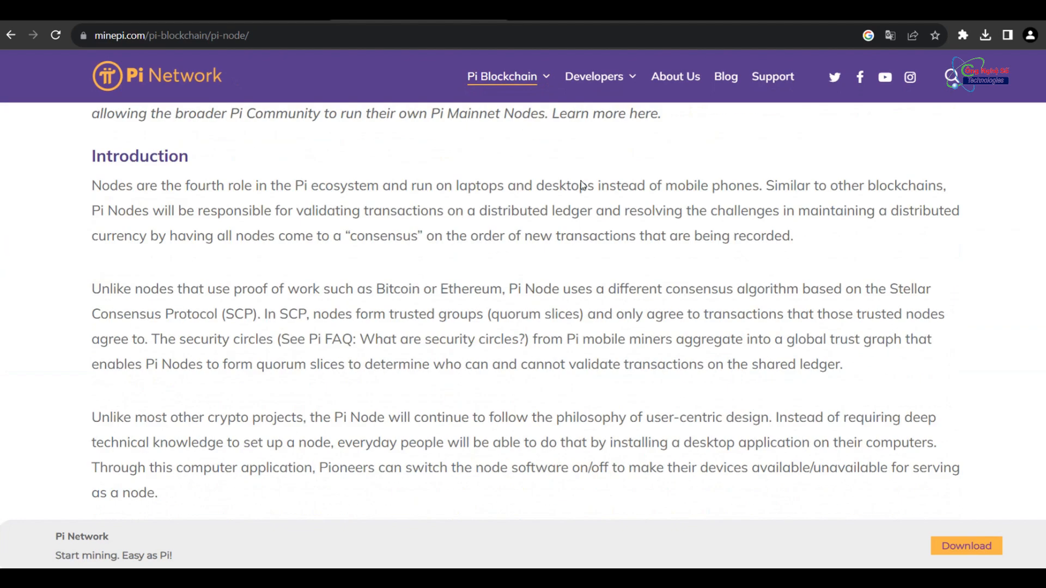
- Visit the Pi Whitepaper from the Pi Blockchain menu, then move on to the Pi BlockExplorer
click(501, 76)
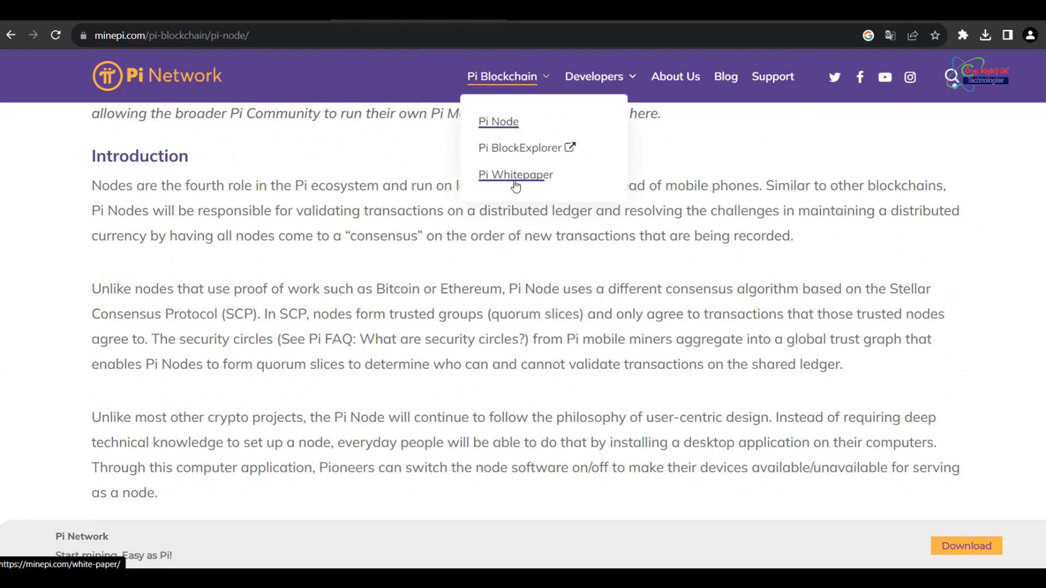
click(516, 175)
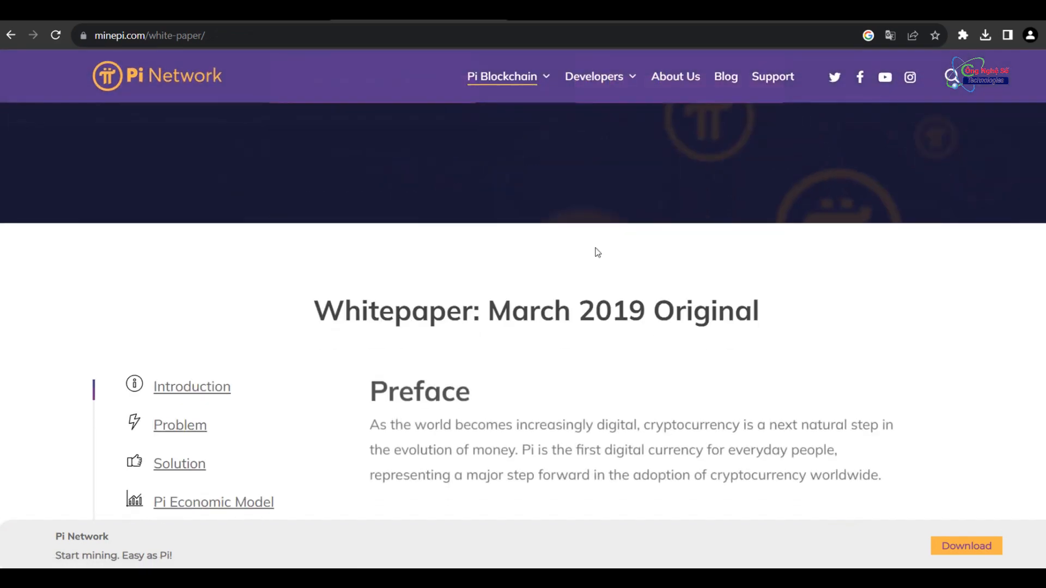
click(502, 76)
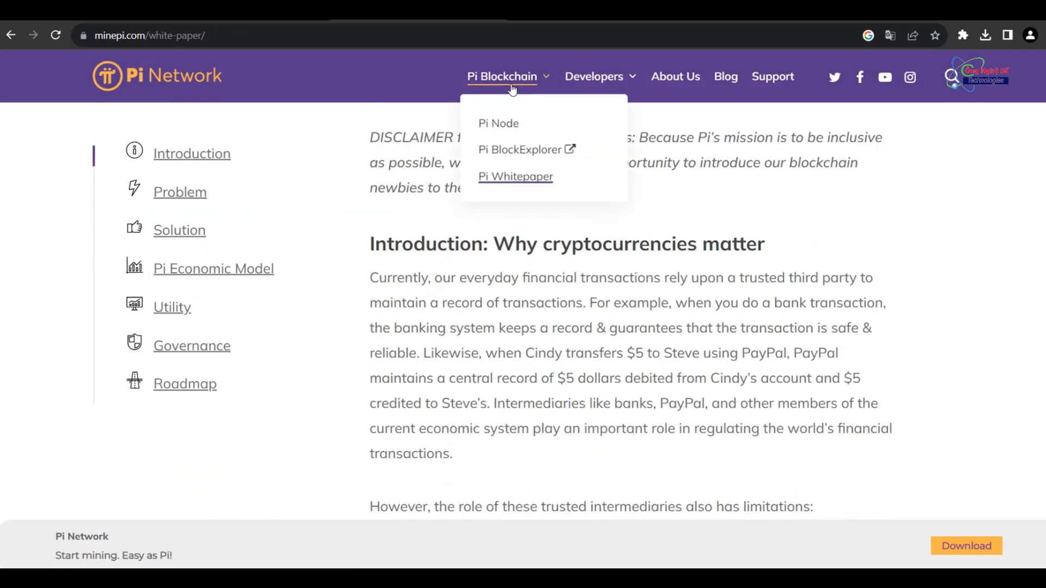
click(520, 149)
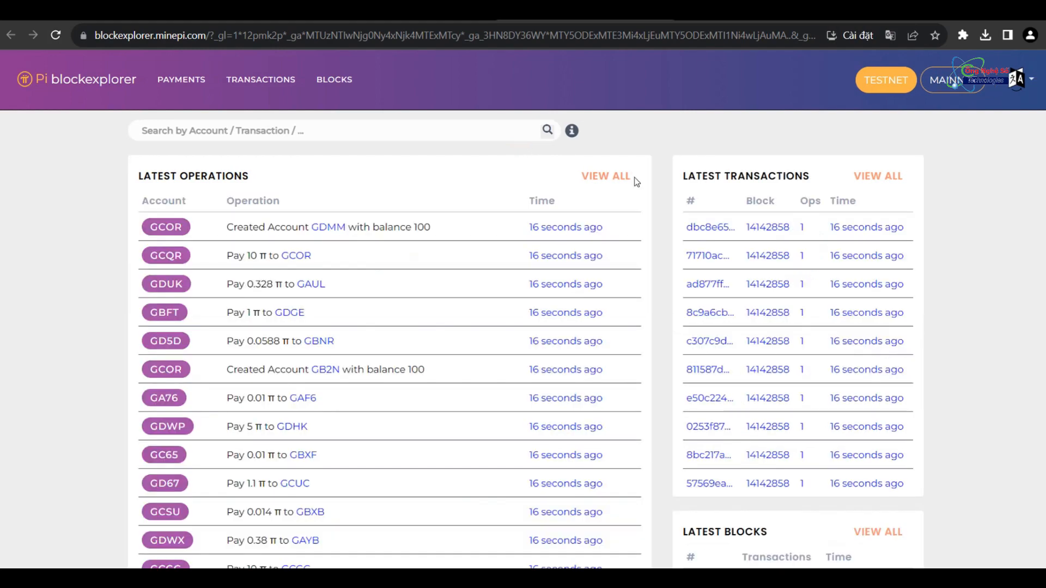
- Look over the explorer overview and switch it from Testnet to Mainnet data
scroll(down, 3)
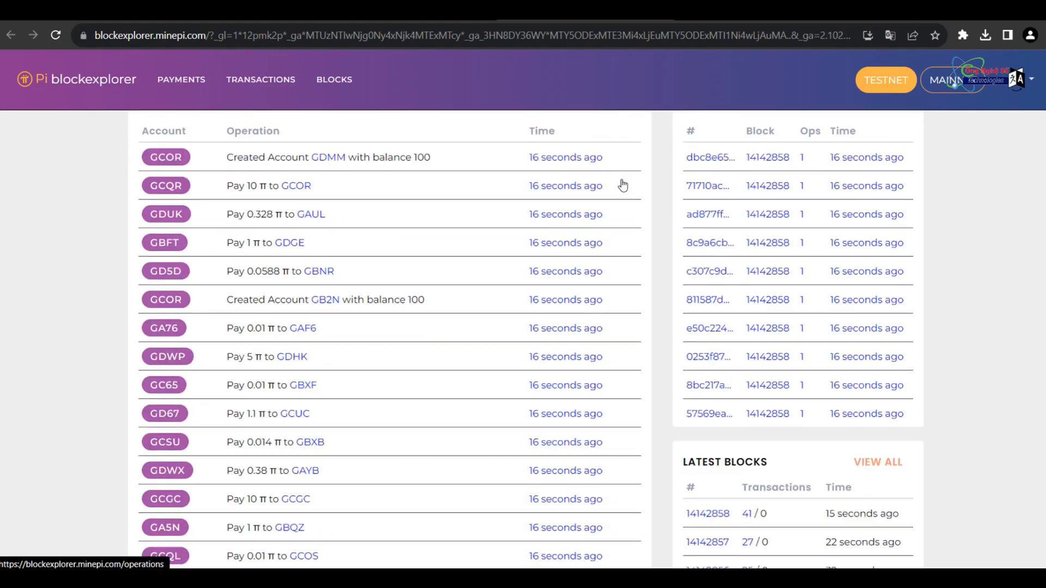
scroll(up, 3)
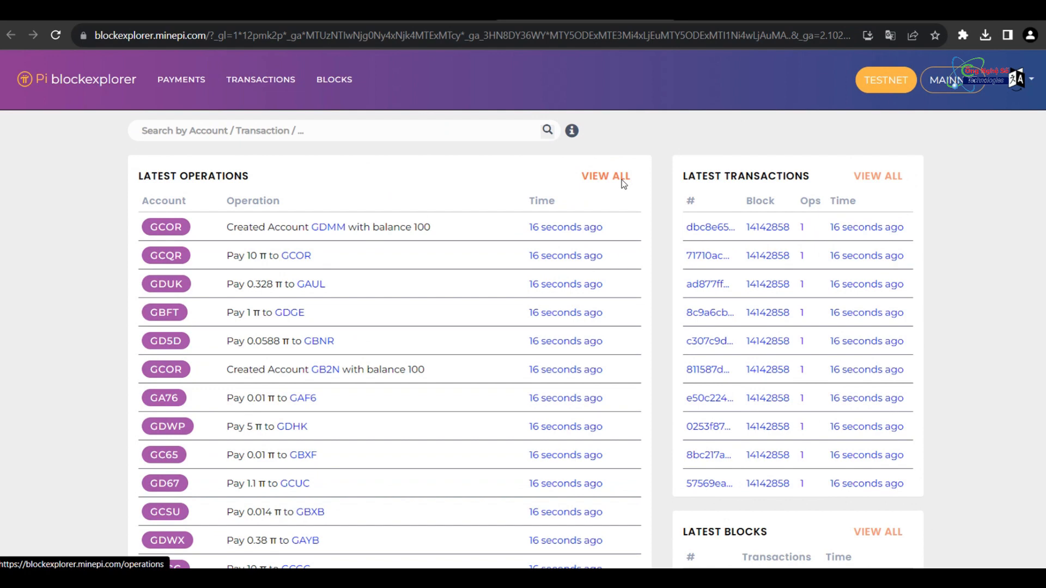
mouse_move(597, 175)
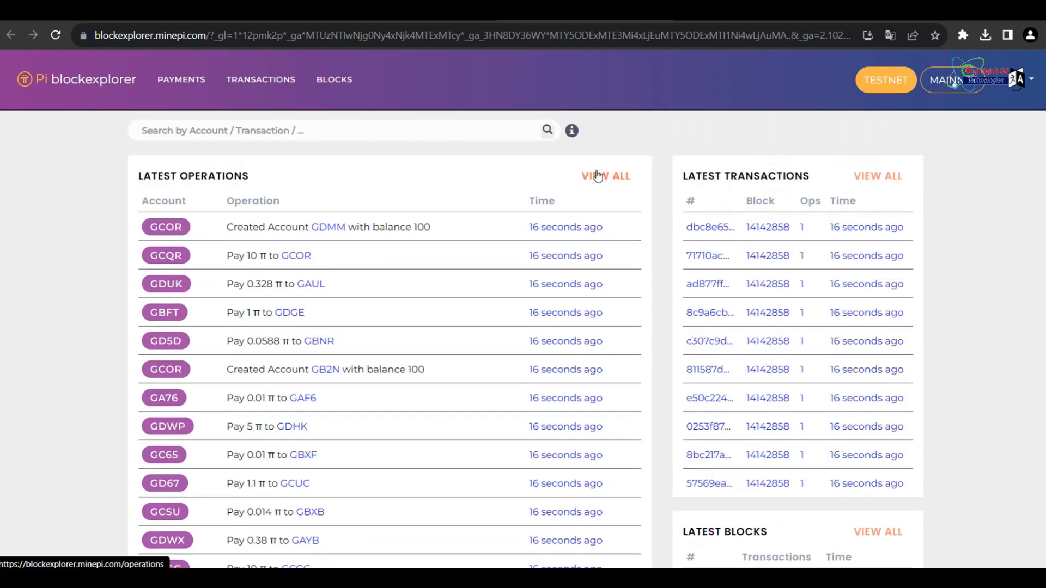
mouse_move(690, 124)
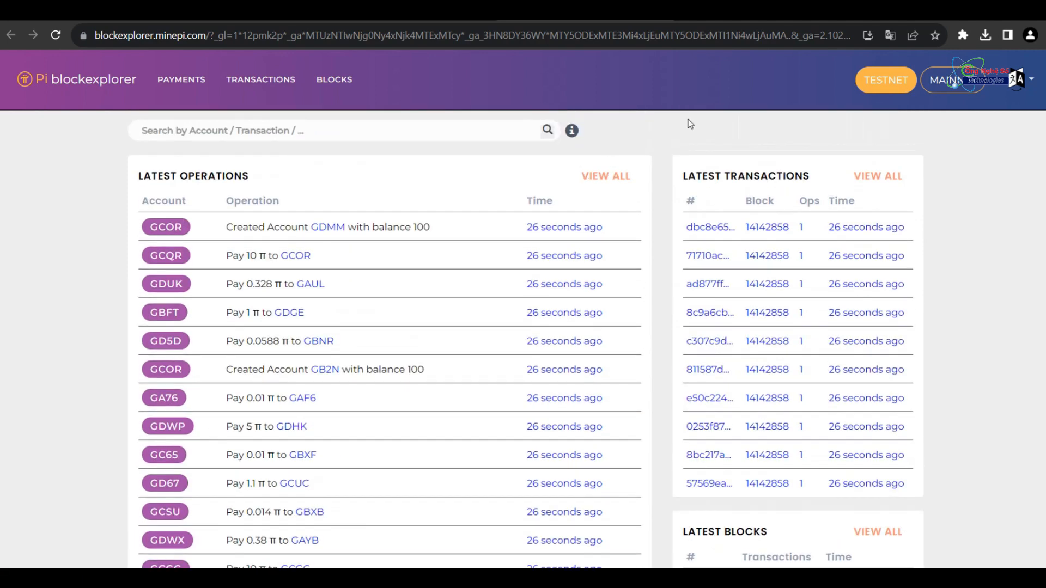
click(954, 80)
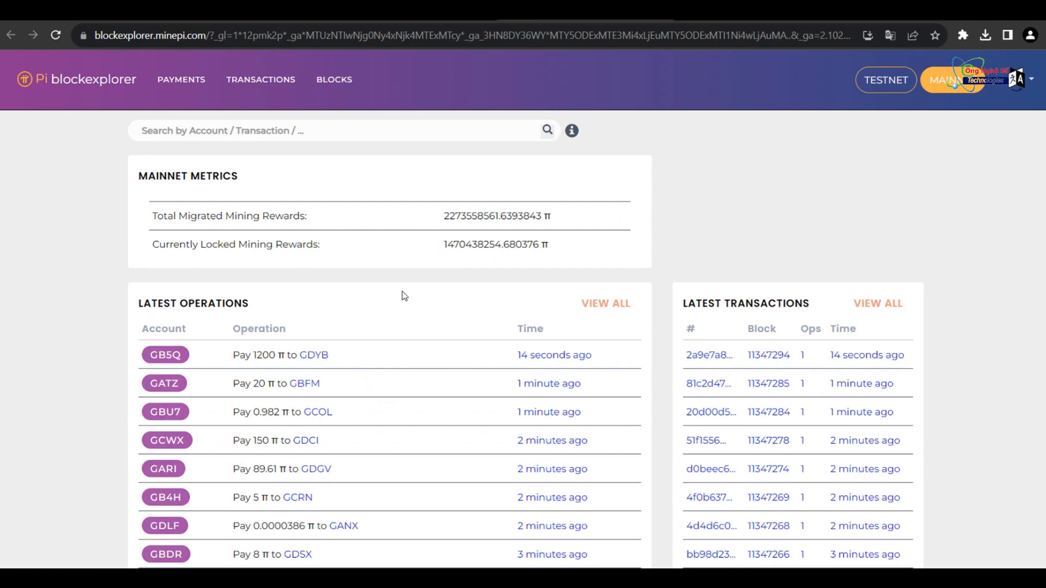
mouse_move(440, 296)
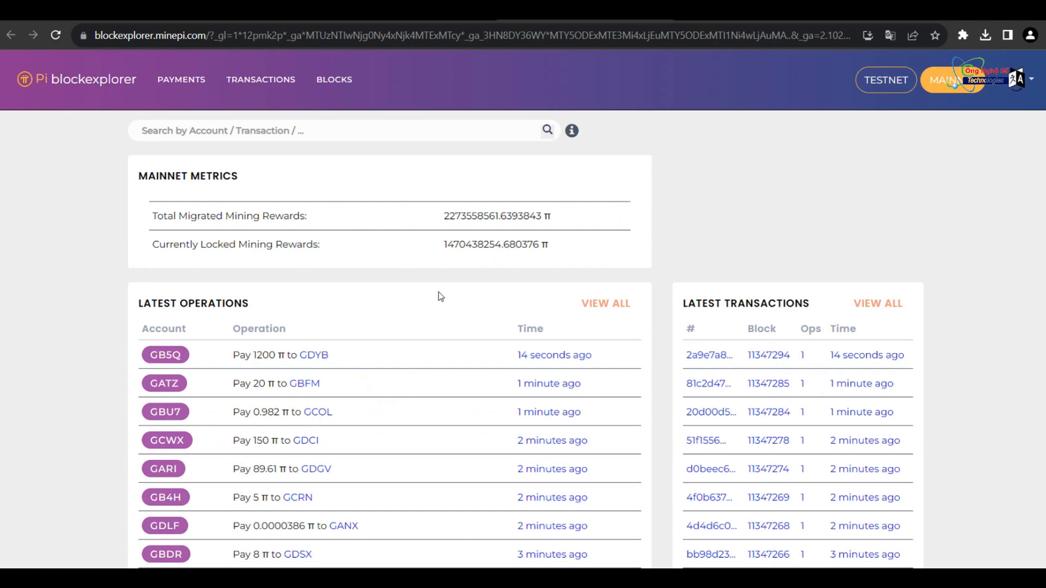
mouse_move(901, 112)
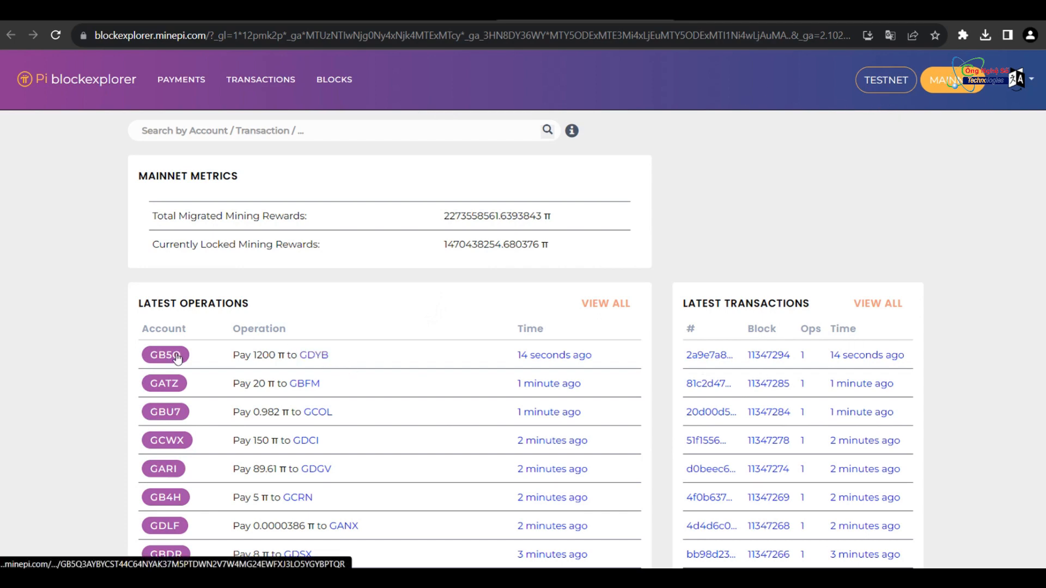
- Check the top paying account GB5Q's balance, view the full blocks list, and return to the latest operations overview
click(164, 354)
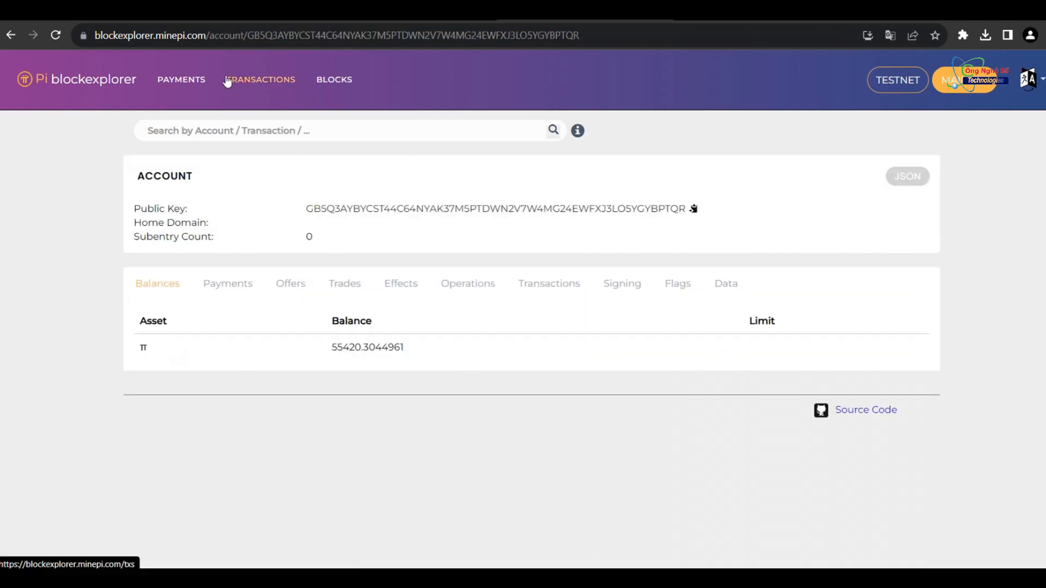
click(76, 79)
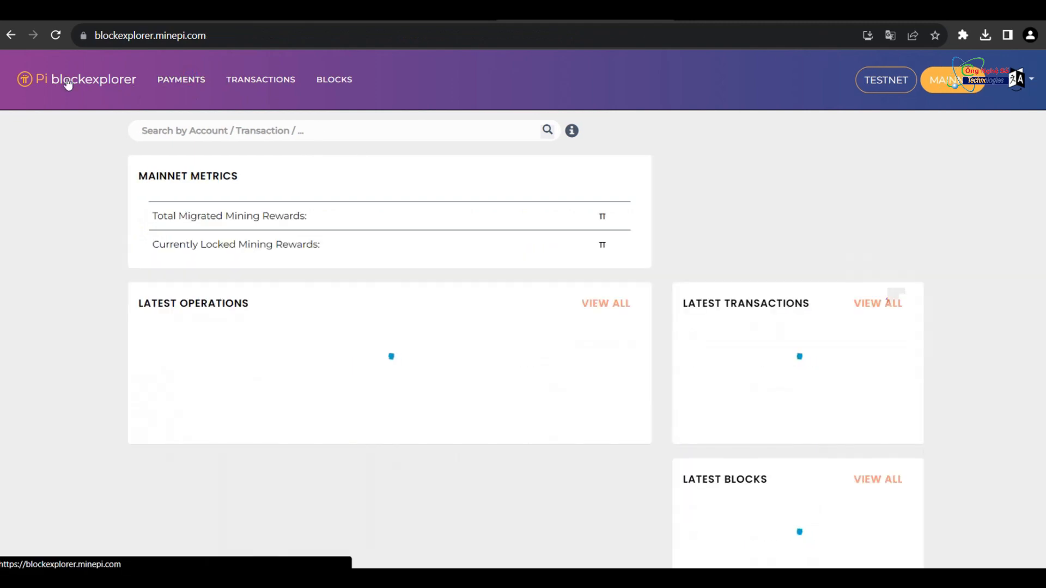
click(334, 80)
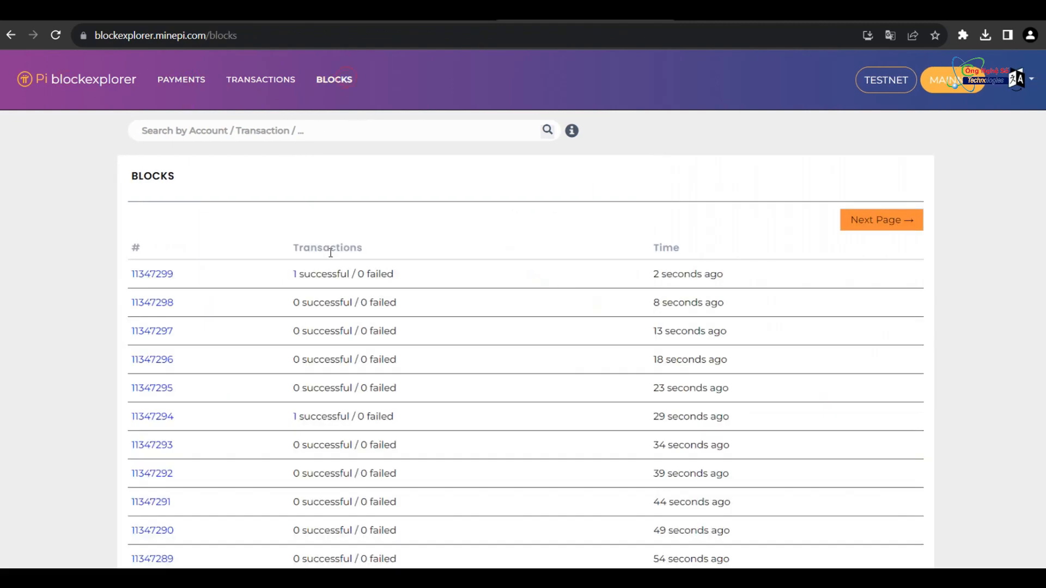
click(76, 80)
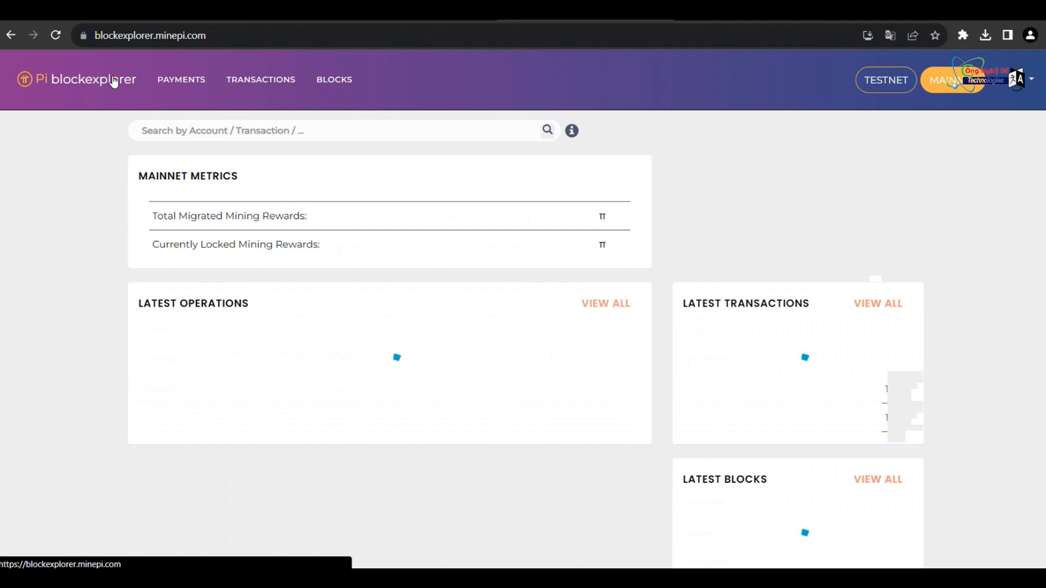
scroll(down, 3)
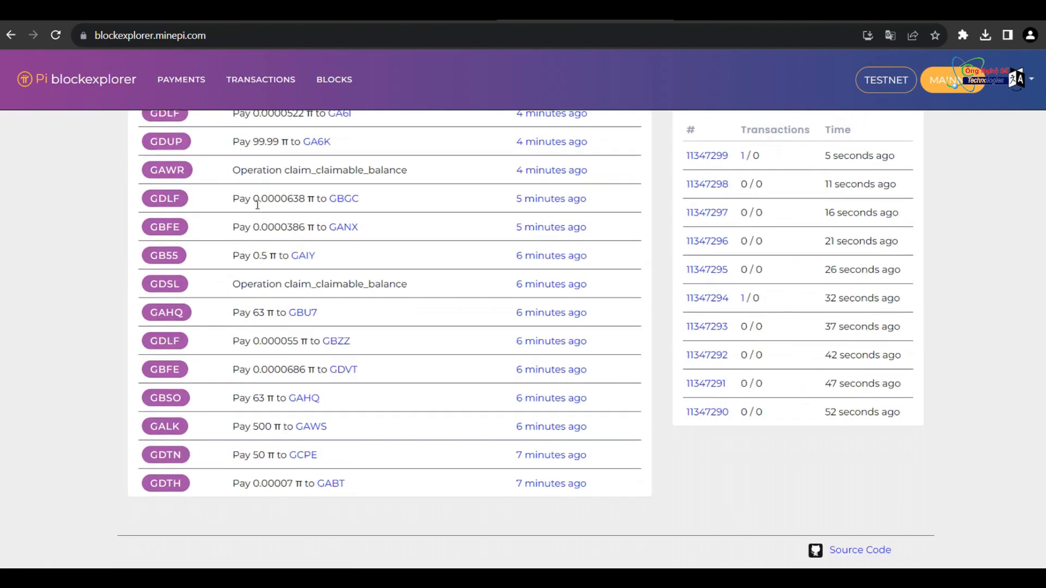
scroll(up, 3)
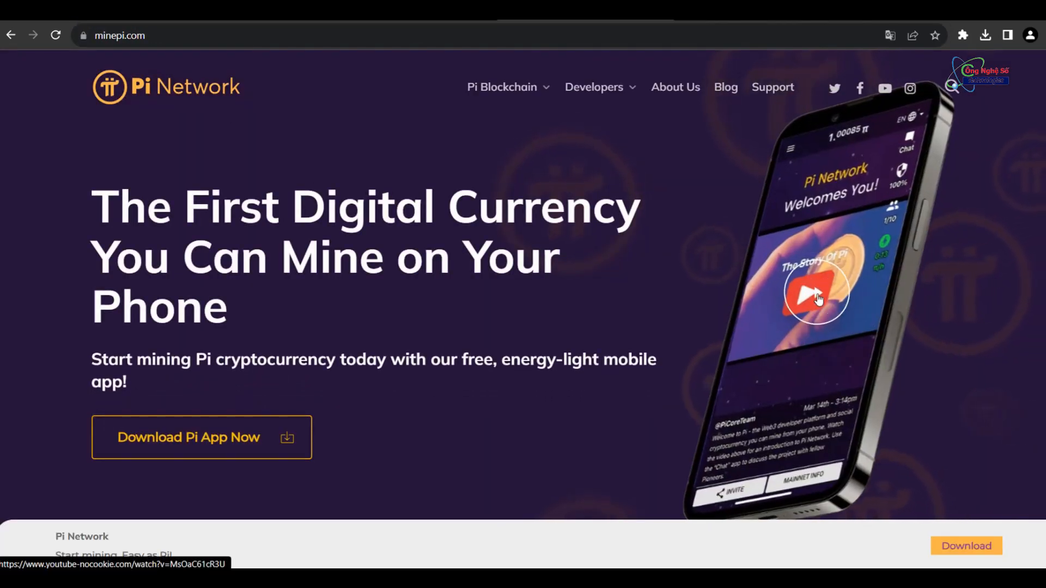
click(815, 297)
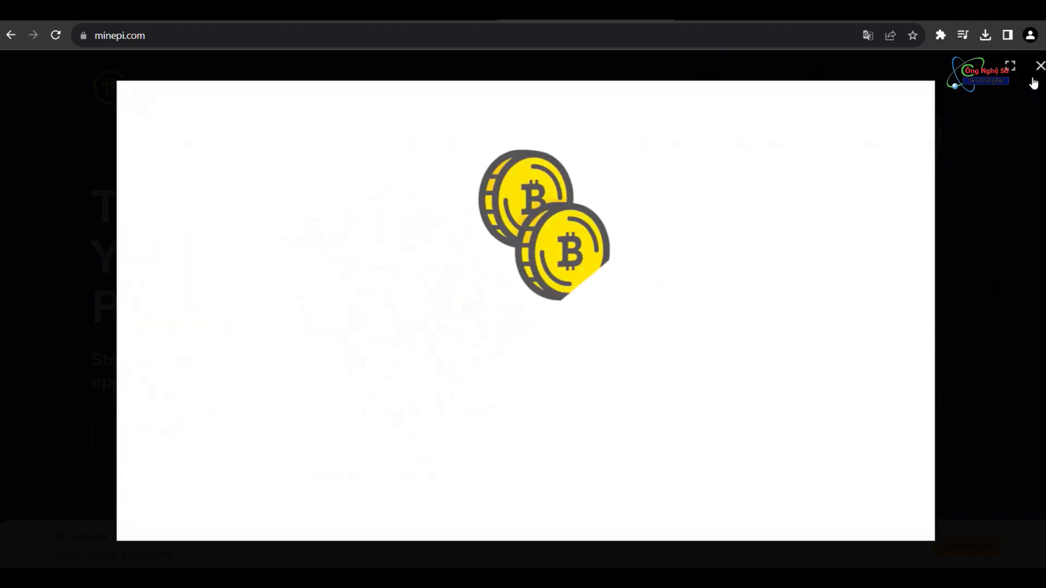
click(1039, 67)
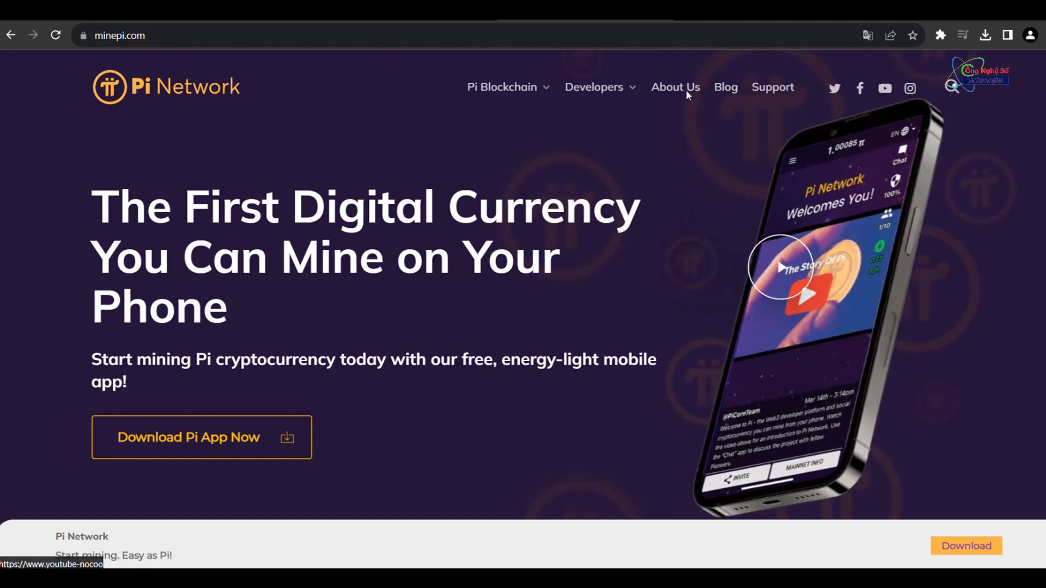
- Read the About Us page through Our Vision and The Founders down to the footer and back up
click(675, 87)
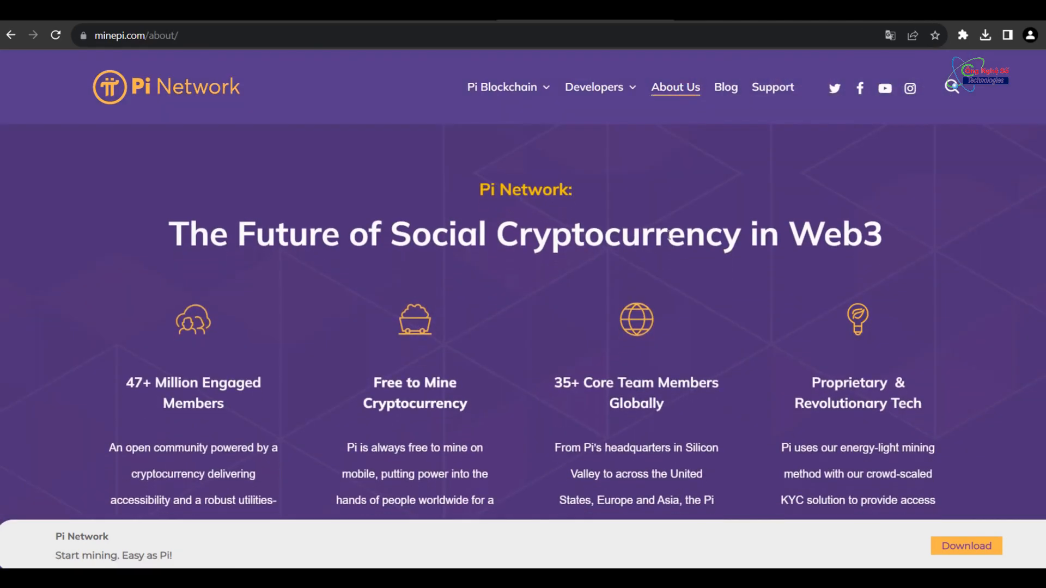
mouse_move(715, 263)
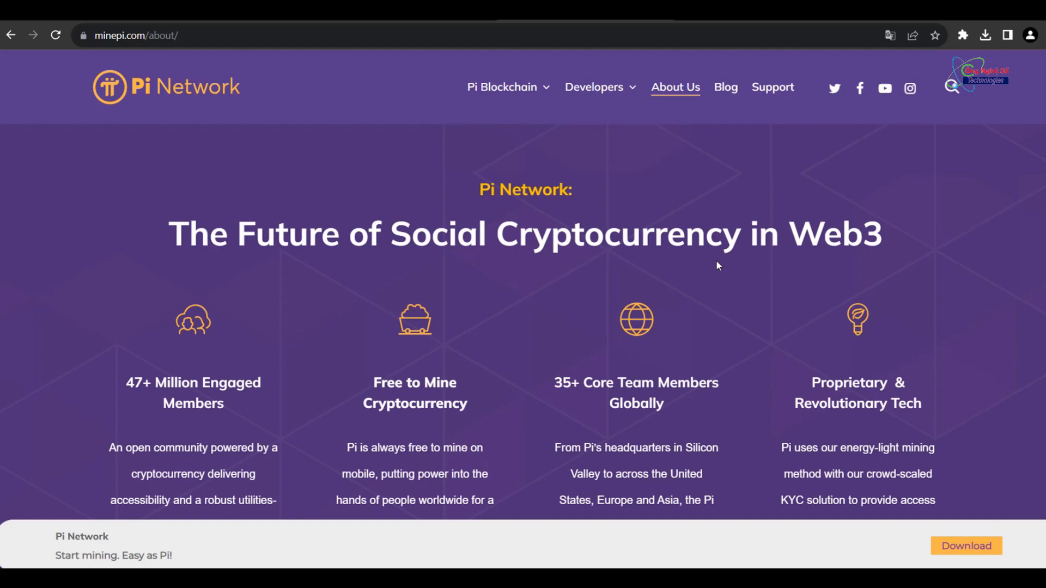
scroll(down, 3)
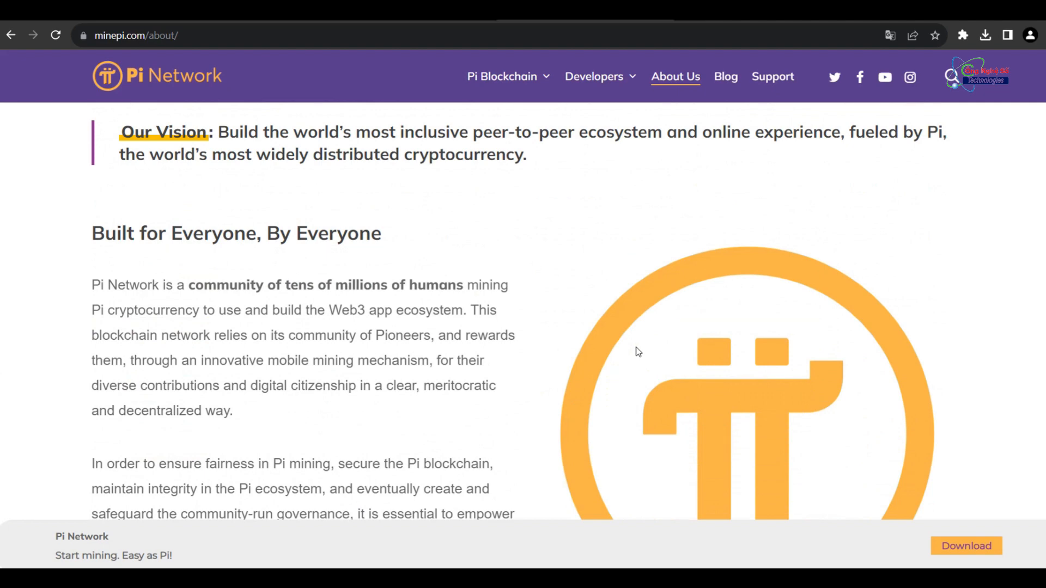
scroll(down, 3)
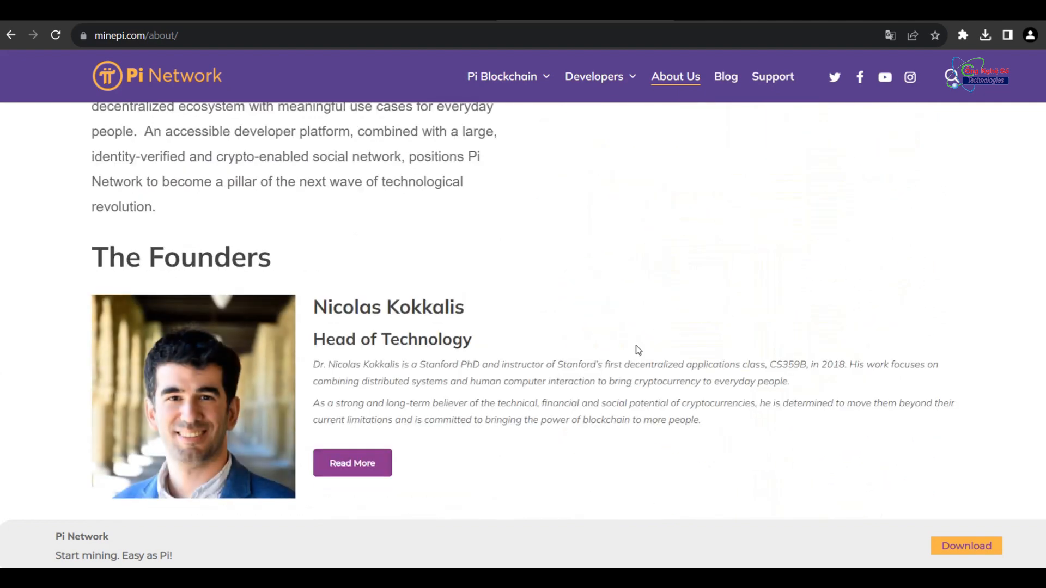
scroll(down, 3)
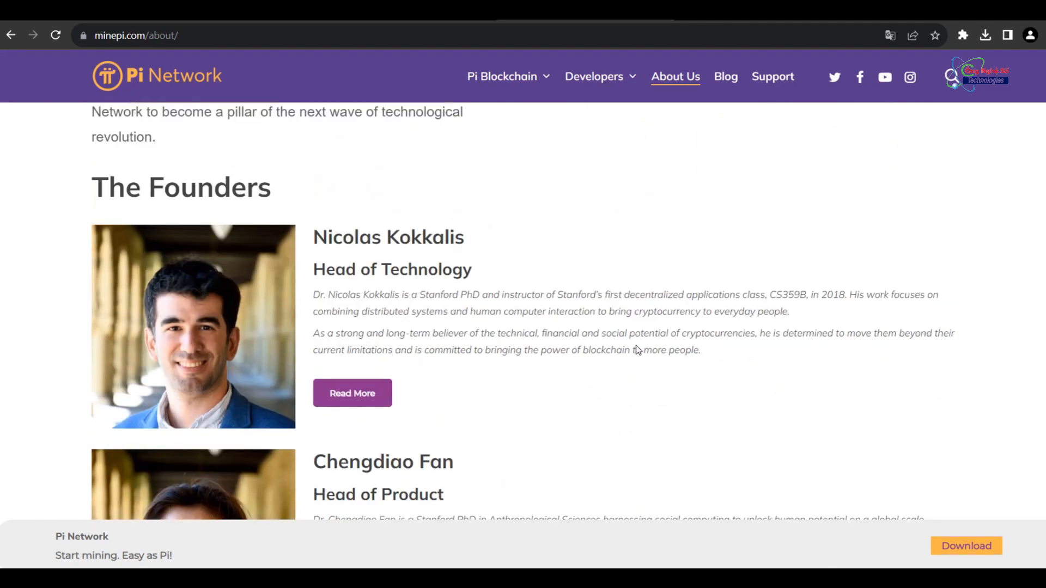
scroll(down, 3)
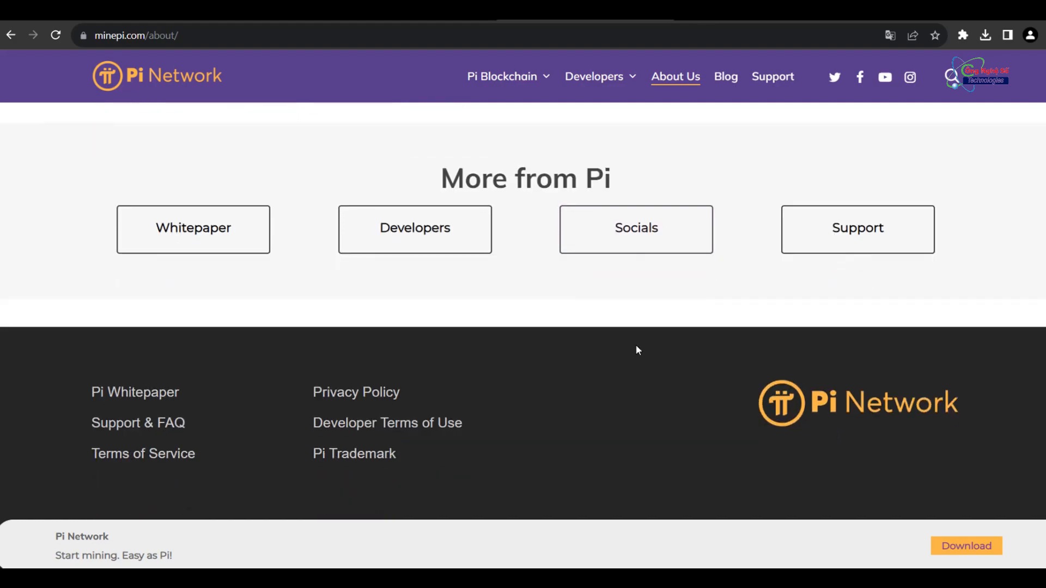
scroll(up, 3)
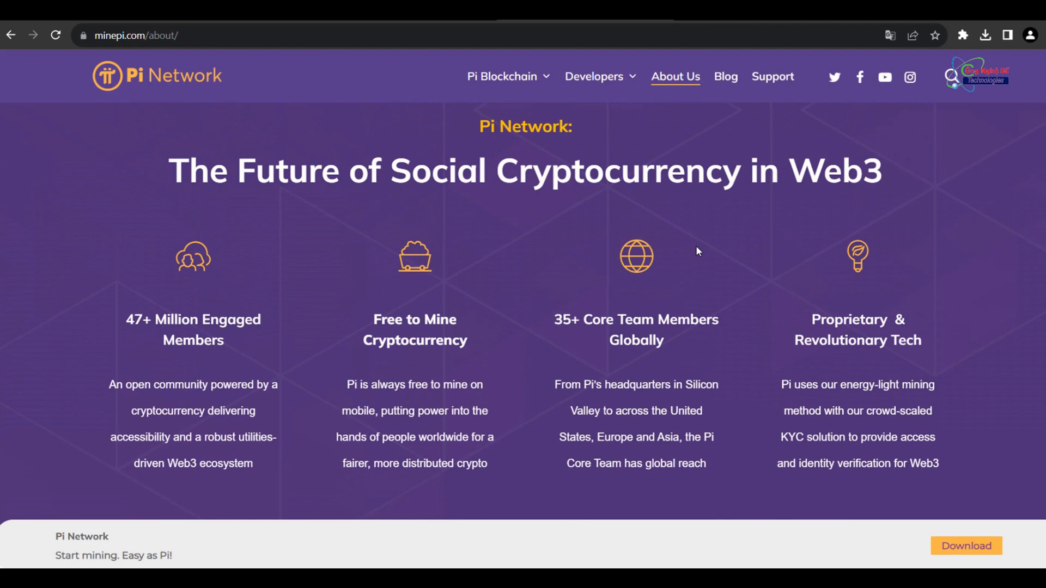
- Go to Pi Network's X profile from the header icon
click(834, 78)
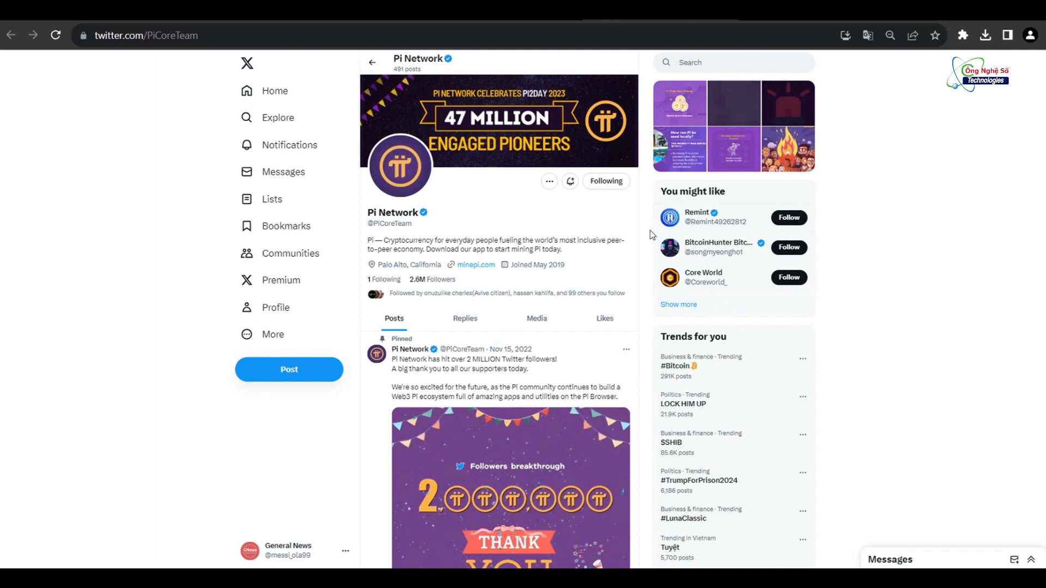
scroll(down, 3)
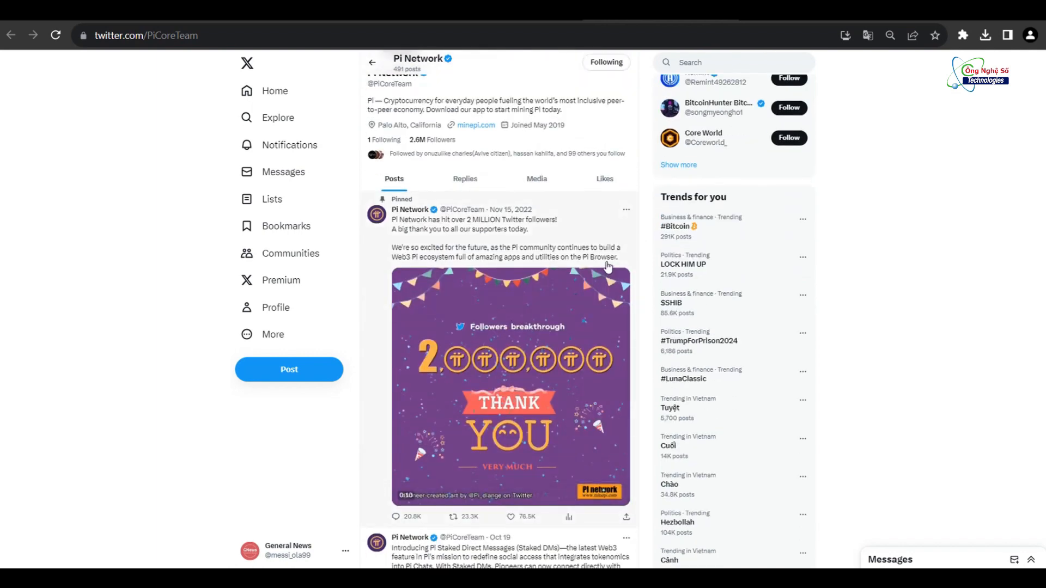
scroll(up, 3)
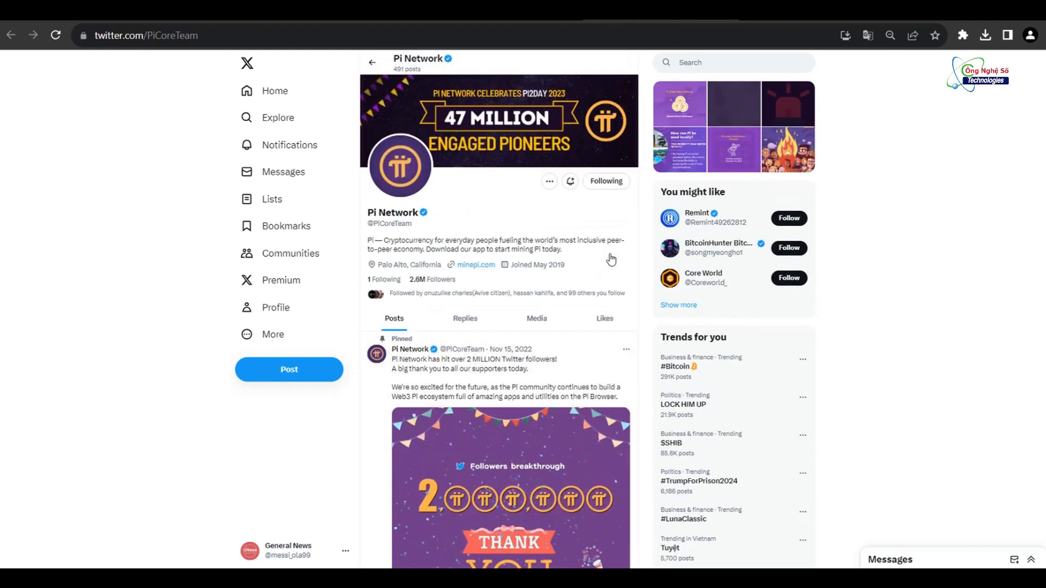
mouse_move(528, 274)
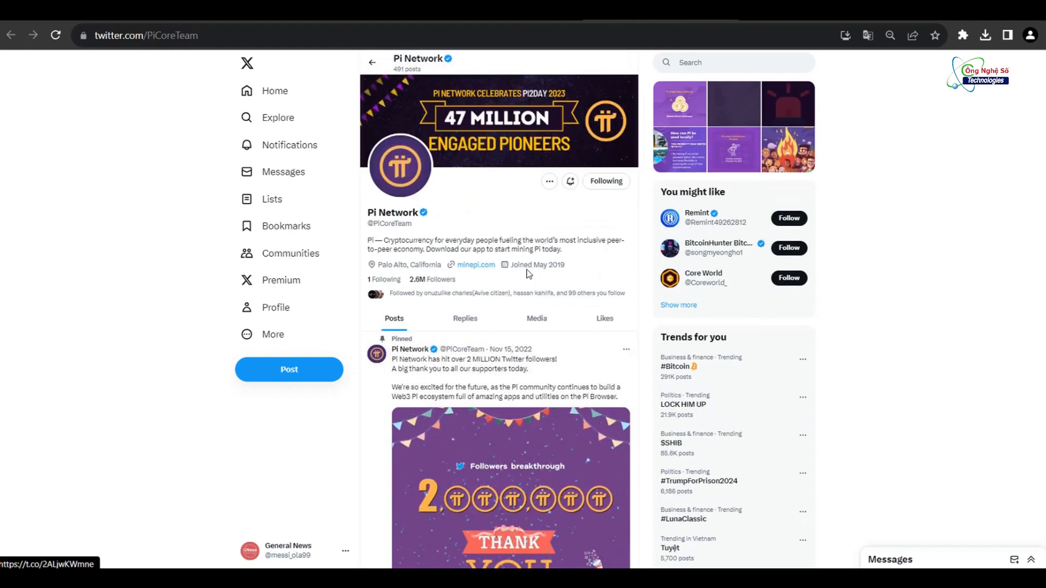
scroll(down, 3)
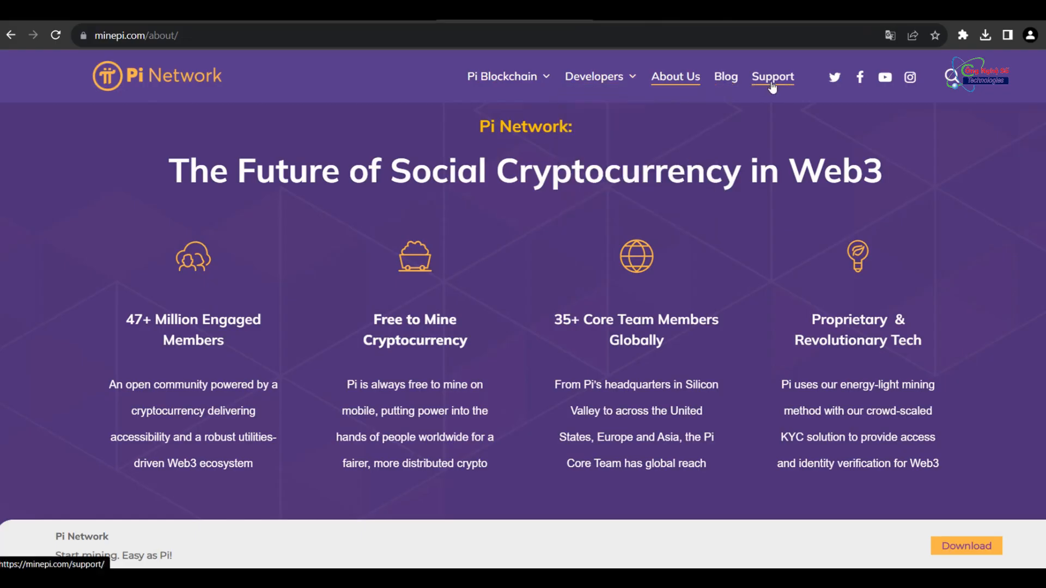
- Go to the Why Build on Pi? page from the Developers menu and start reading its highlights
click(594, 76)
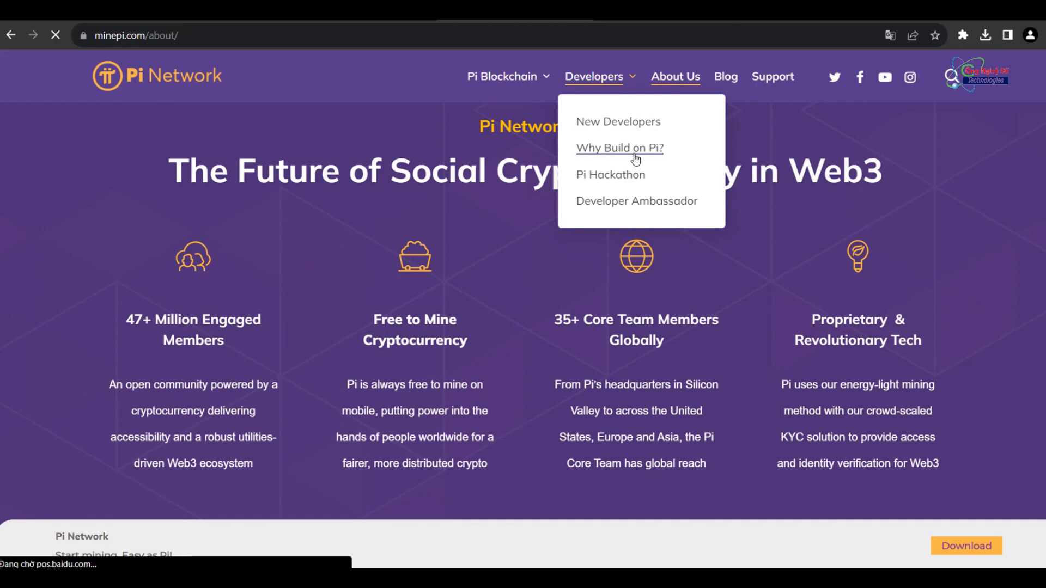
click(619, 148)
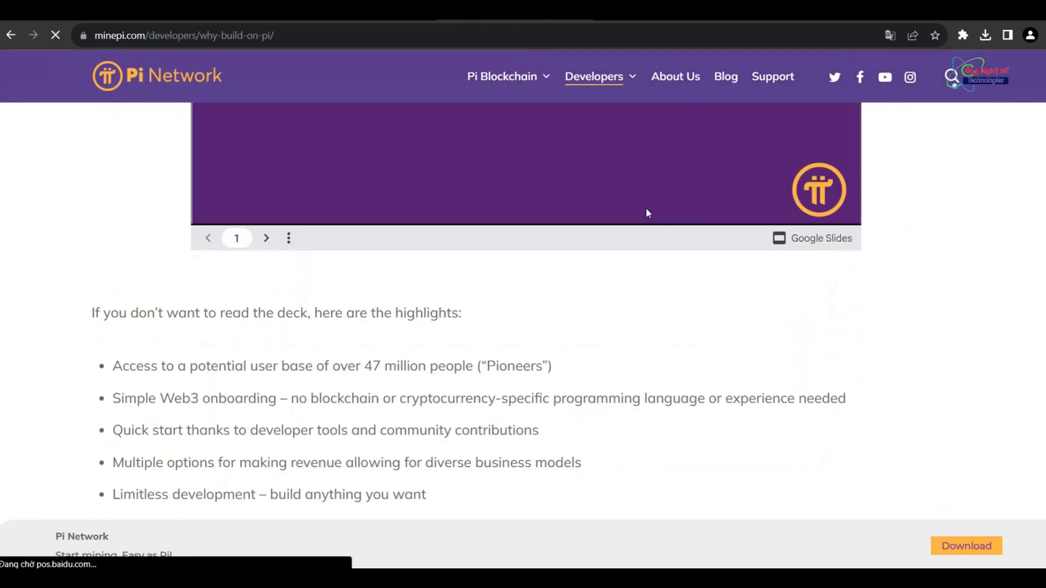
click(504, 76)
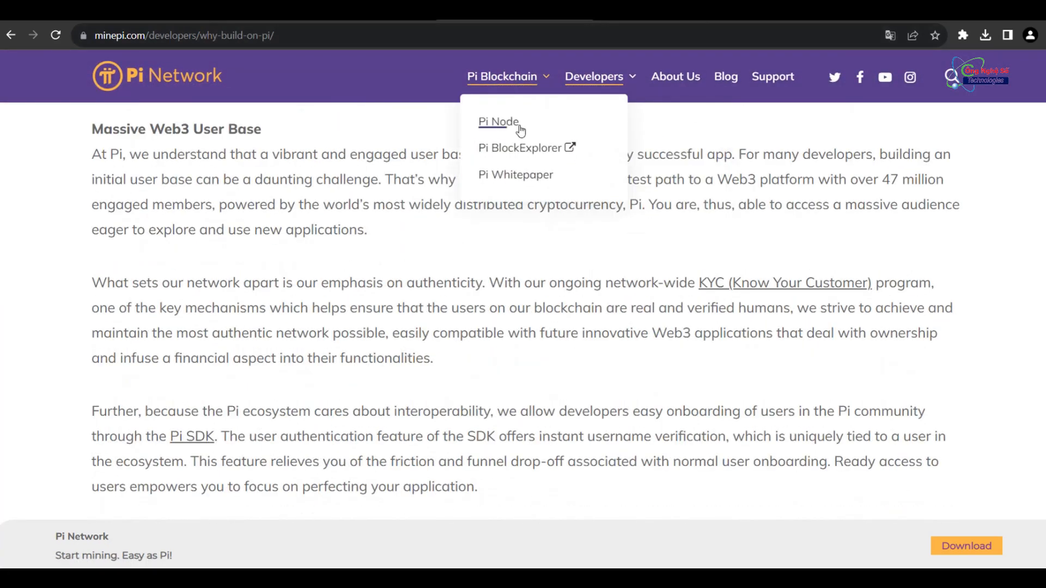
mouse_move(516, 174)
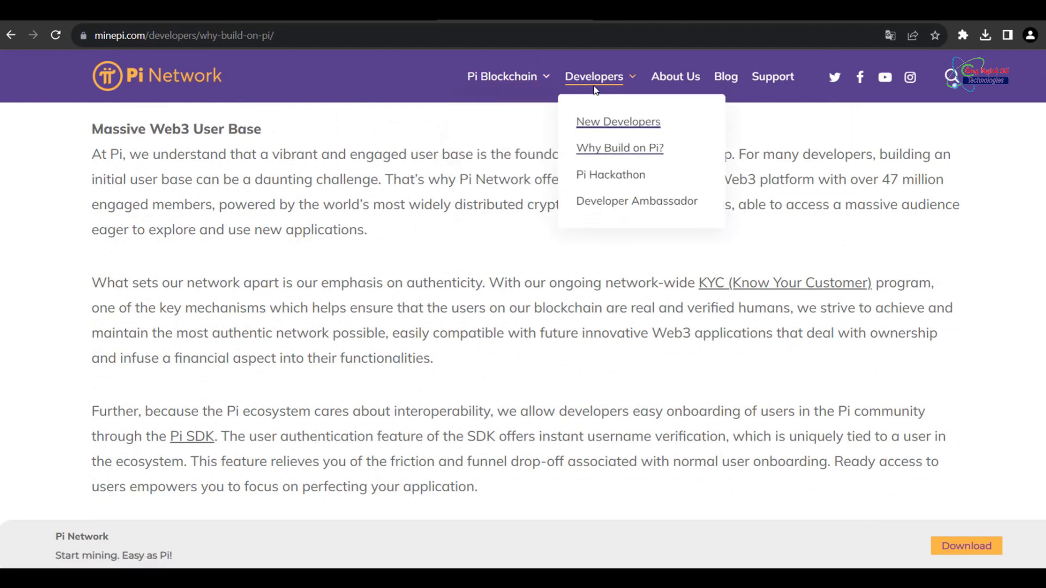
- Go to the Pi Hackathon page and read through Prizes, Resources and onboarding Instructions
click(609, 174)
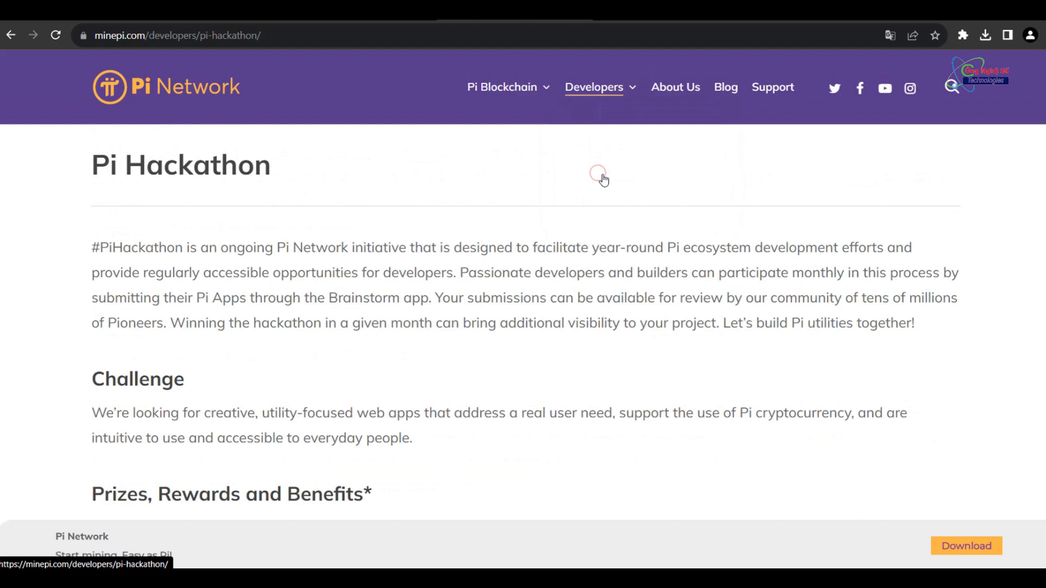
scroll(down, 3)
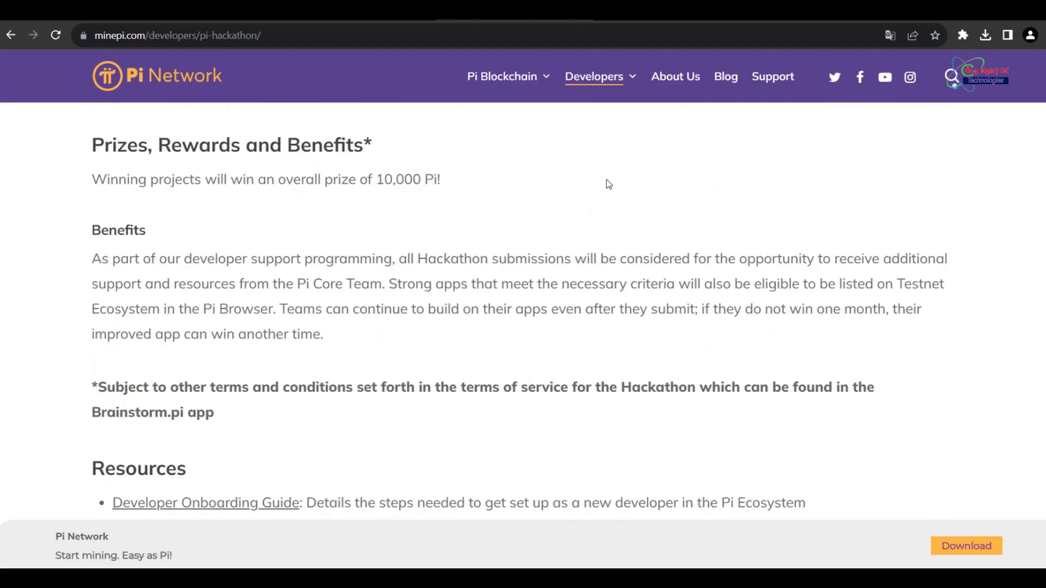
scroll(down, 3)
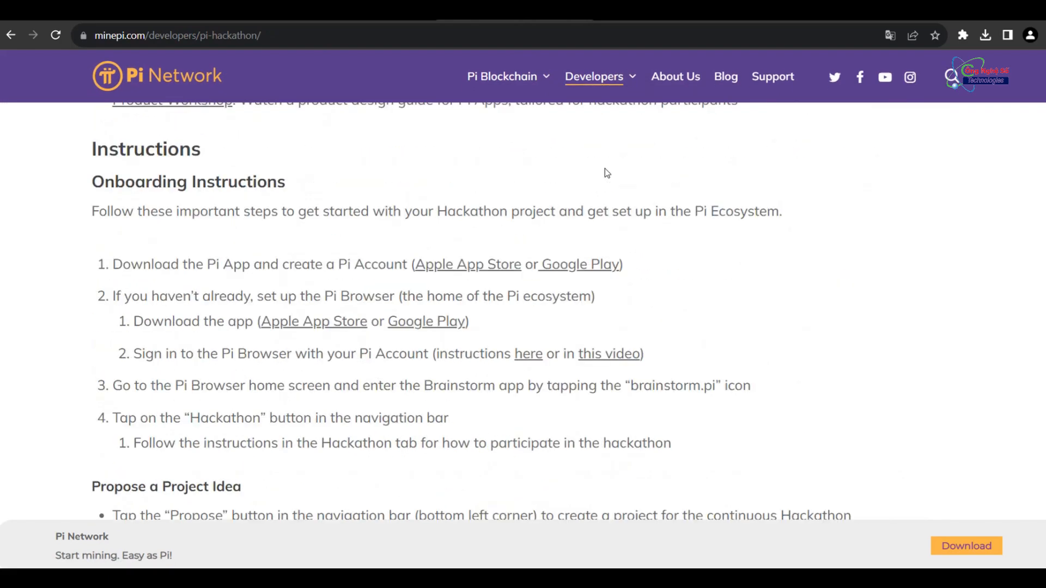
scroll(down, 3)
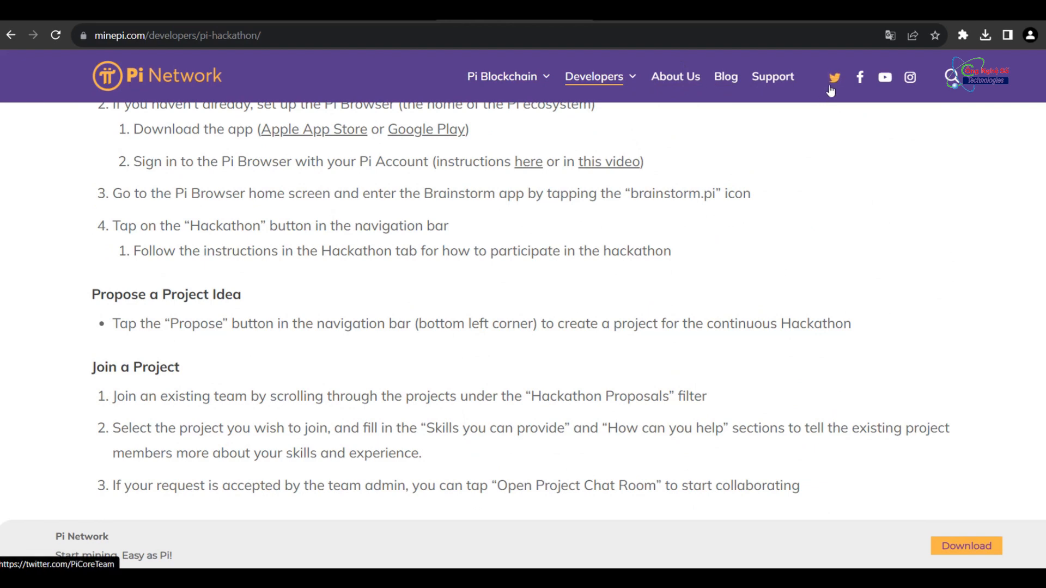
click(504, 77)
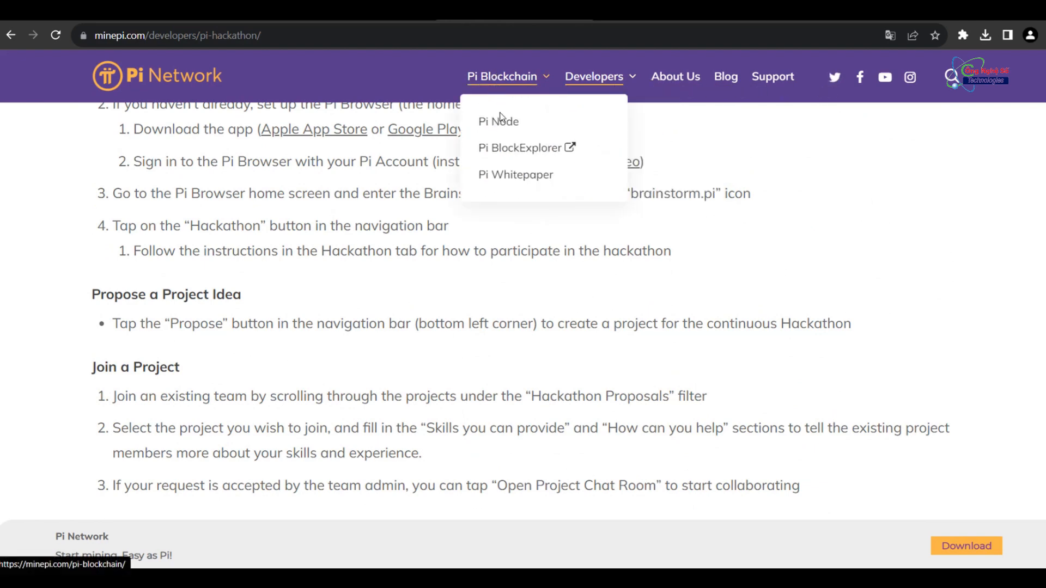
mouse_move(515, 174)
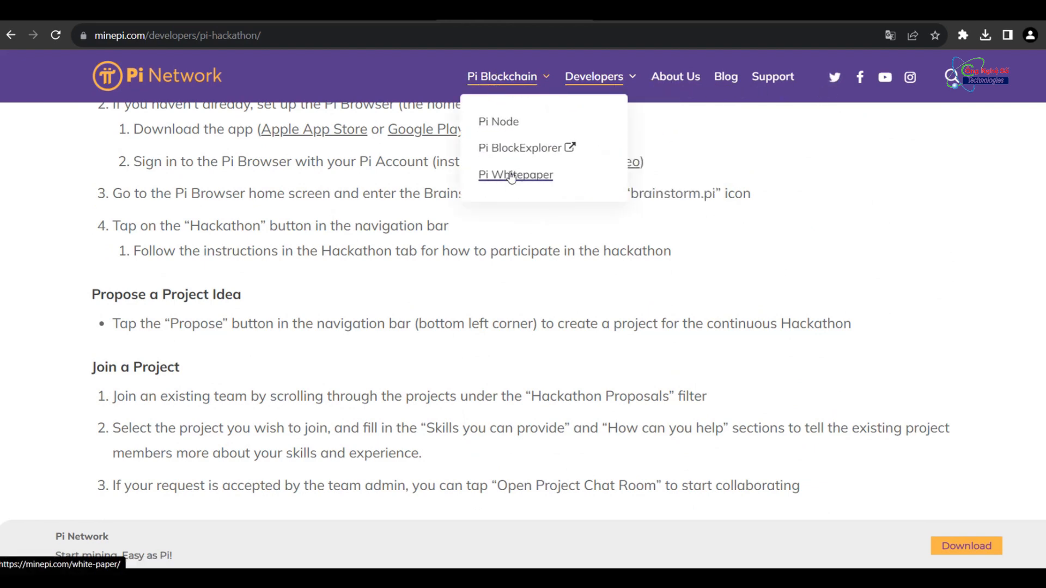
- Go to the Pi BlockExplorer, view its recent Payments list, and return to the explorer overview
click(521, 147)
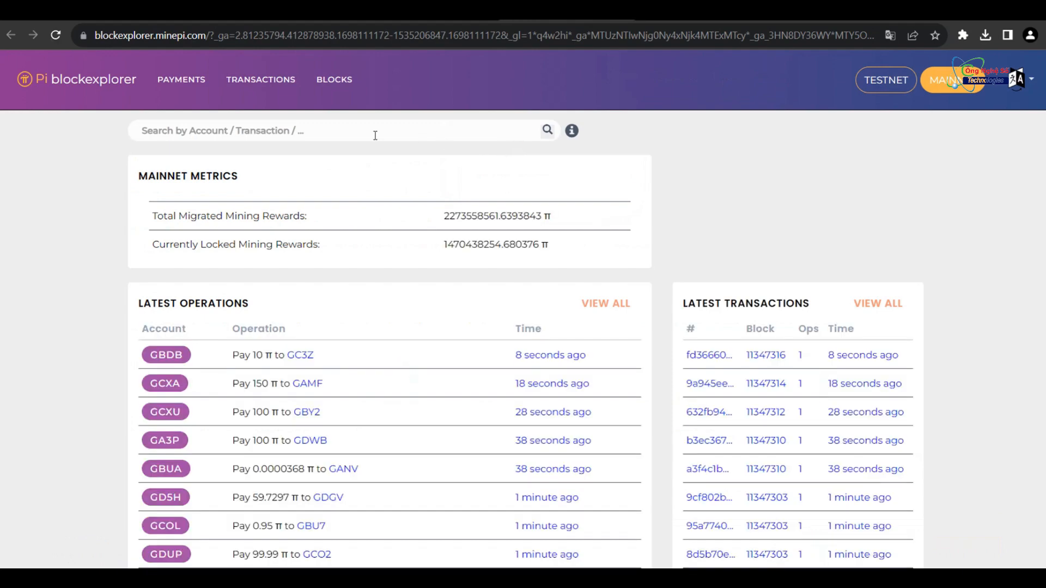
click(181, 80)
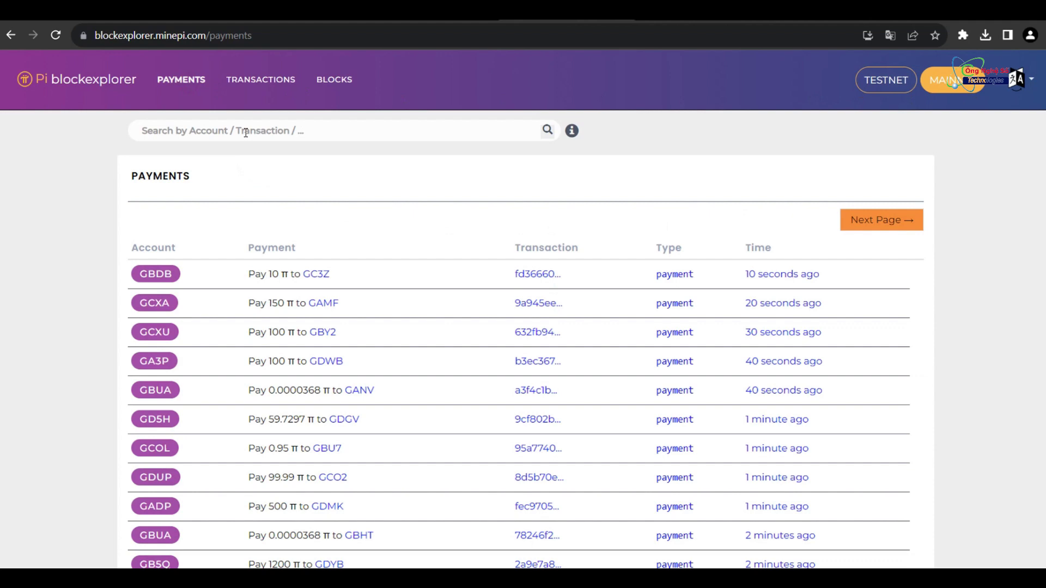
mouse_move(942, 90)
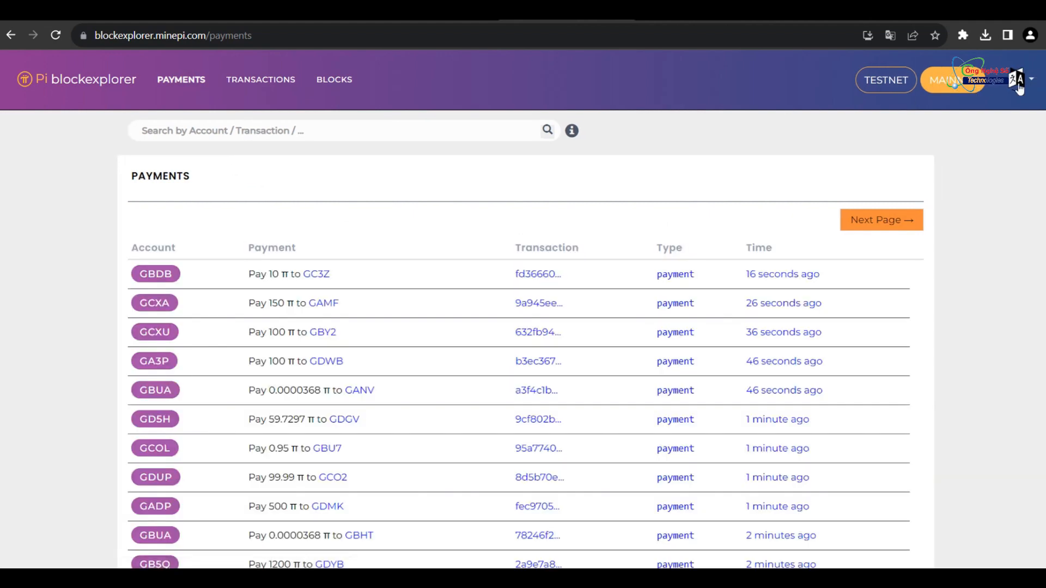
mouse_move(181, 79)
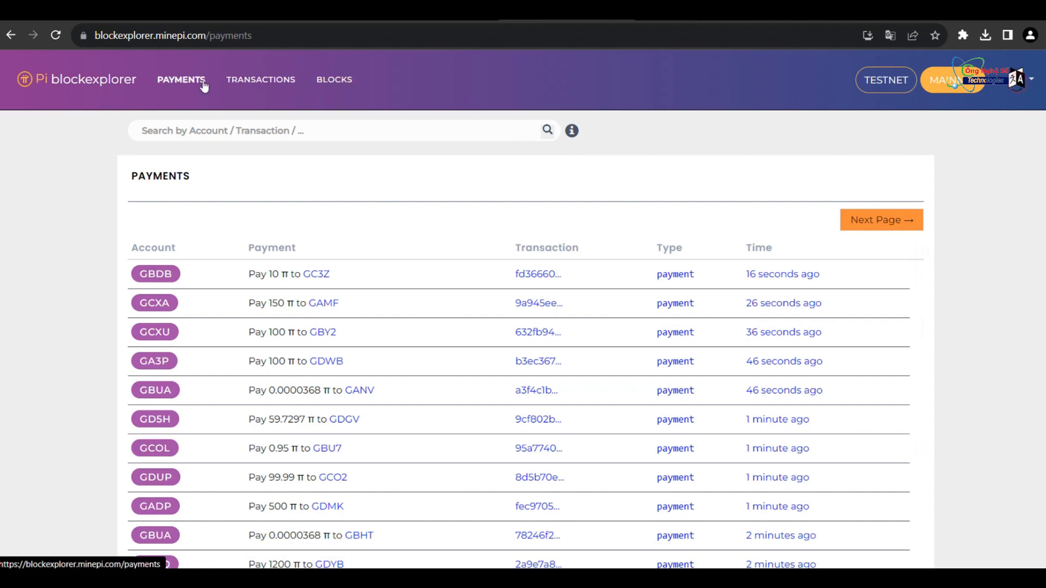
click(76, 78)
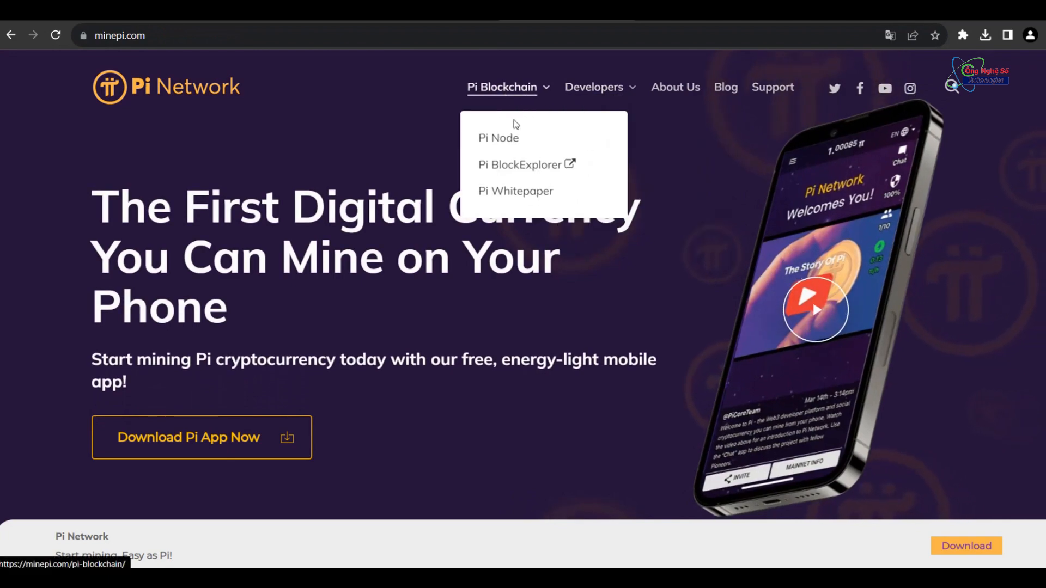
- Read the Pi Node page down to its open-source section and footer, then return home via the logo
click(498, 138)
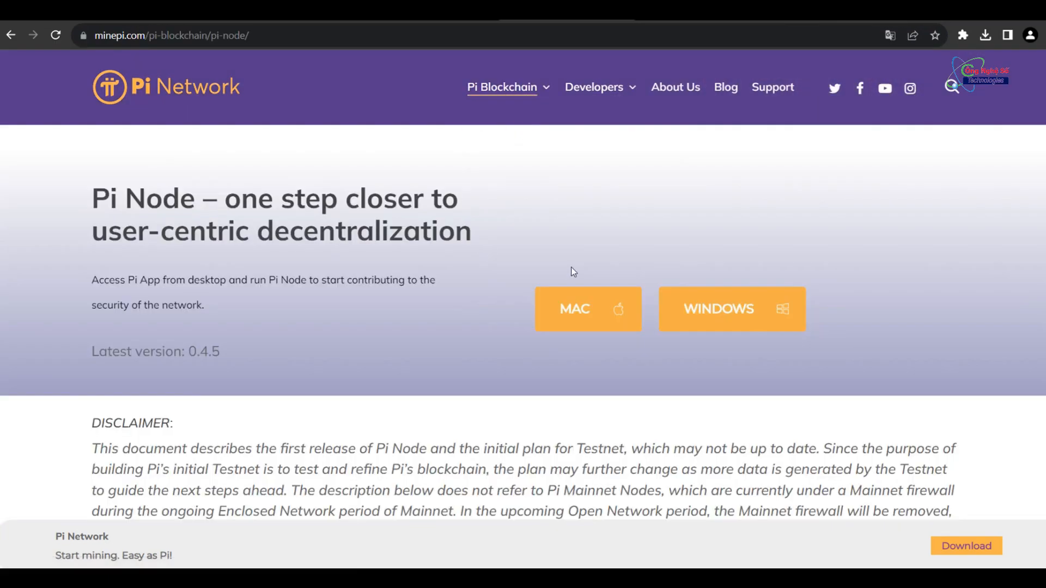
scroll(down, 3)
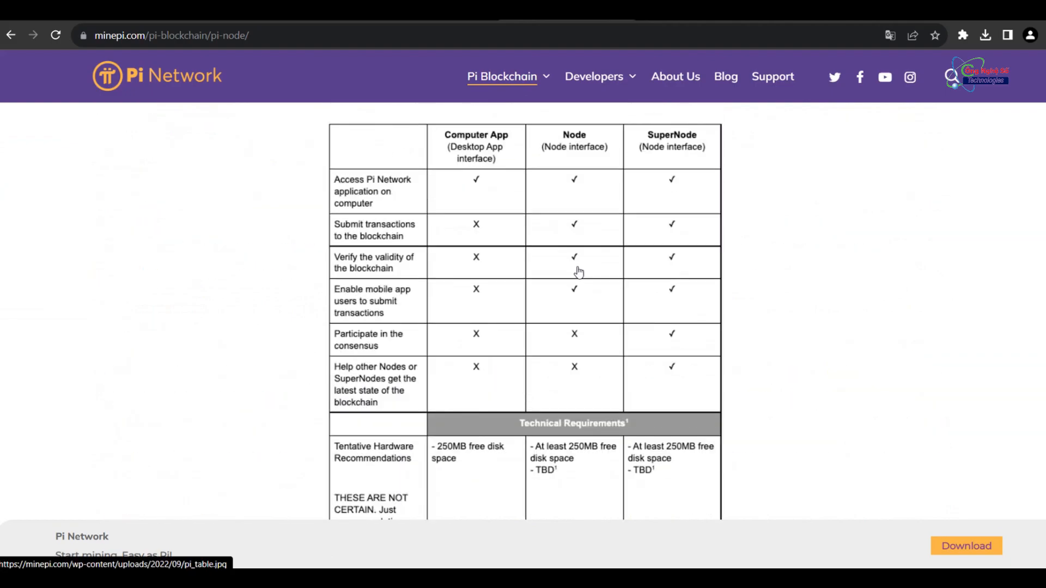
scroll(down, 3)
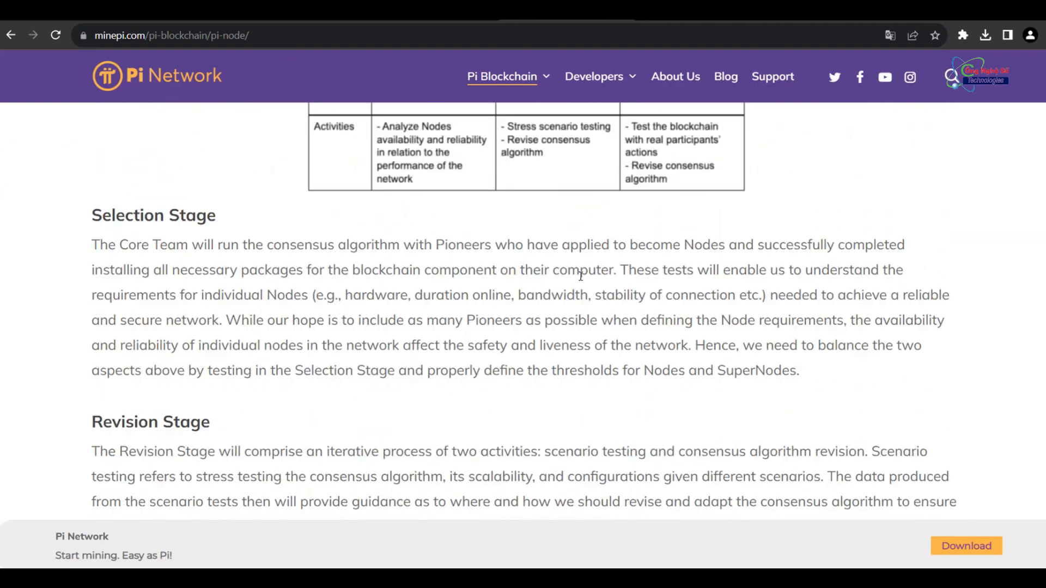
scroll(down, 3)
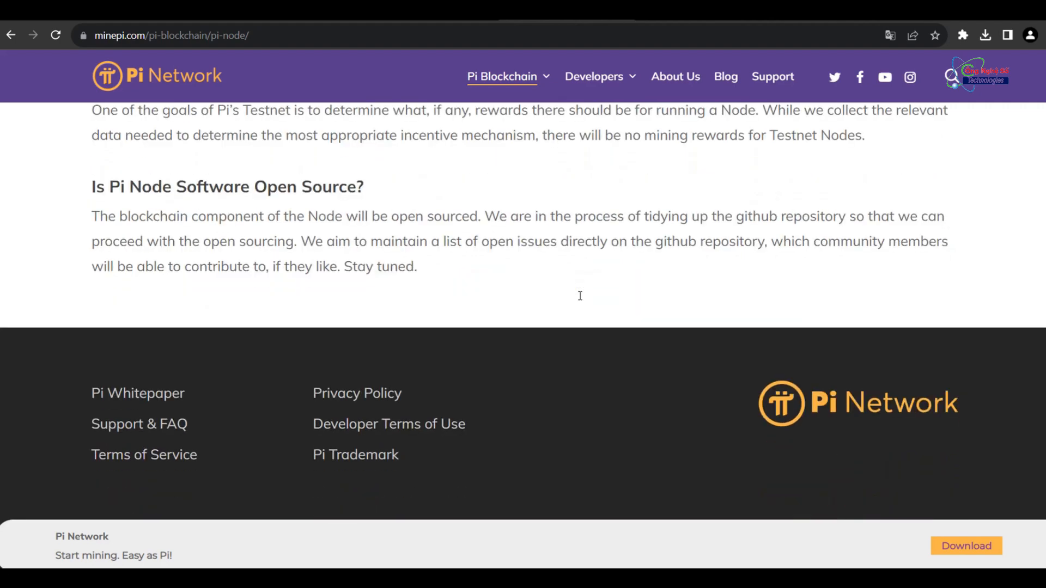
scroll(up, 3)
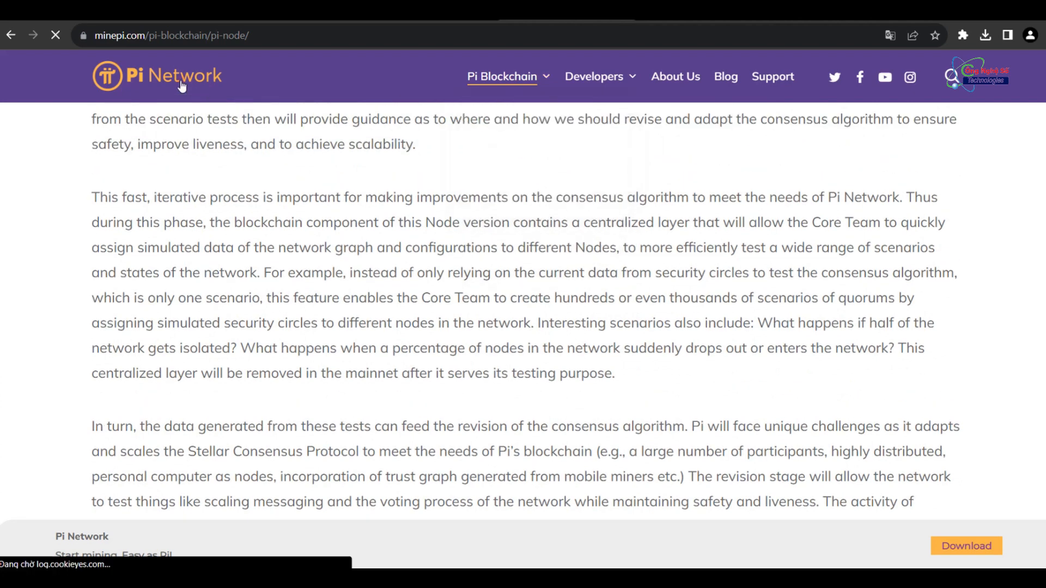
click(157, 75)
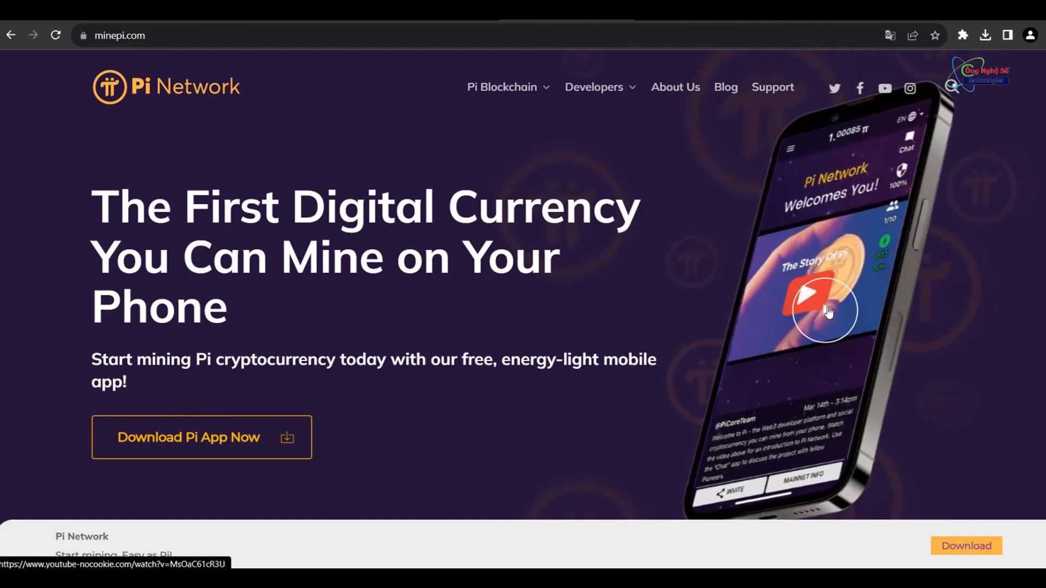
mouse_move(695, 263)
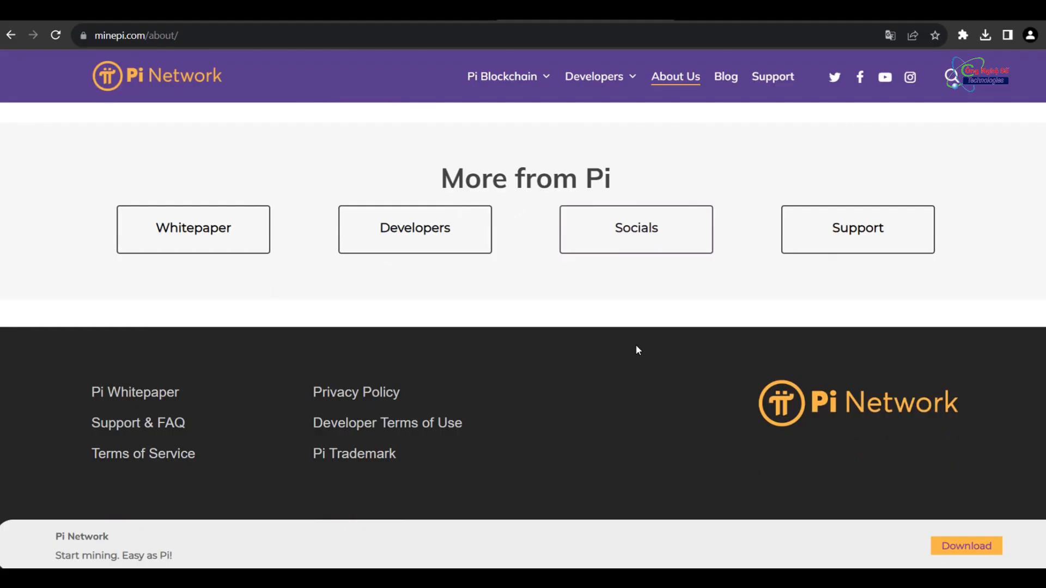
- Scroll to the top of About Us and go to Pi Network's official Twitter profile
scroll(up, 3)
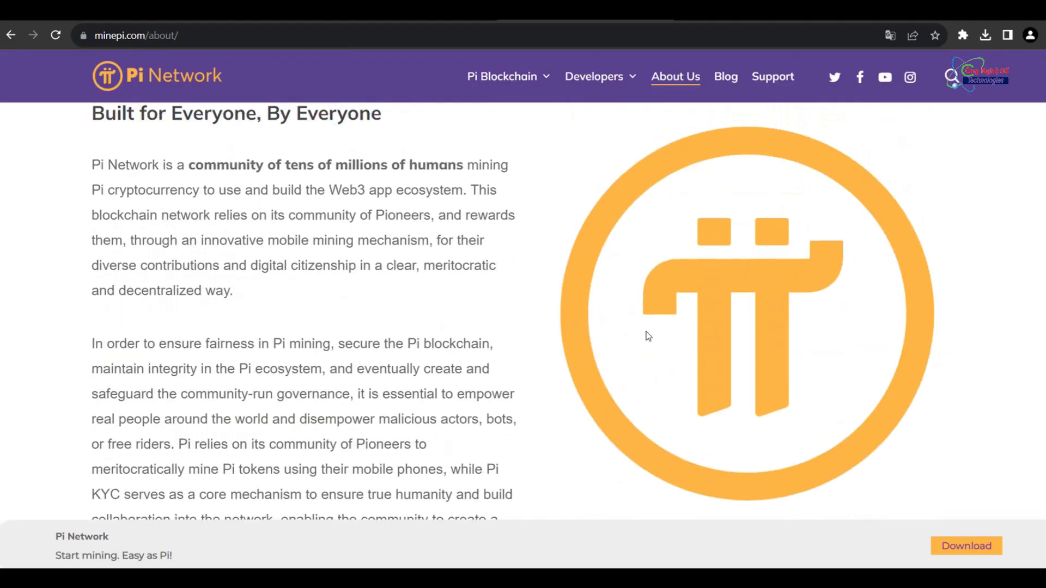
scroll(up, 3)
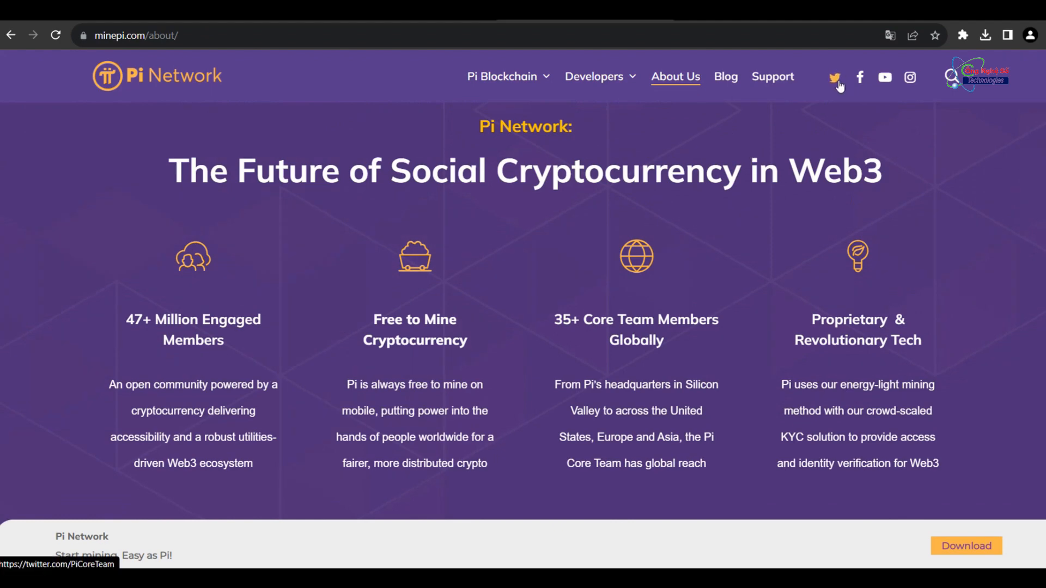
click(833, 76)
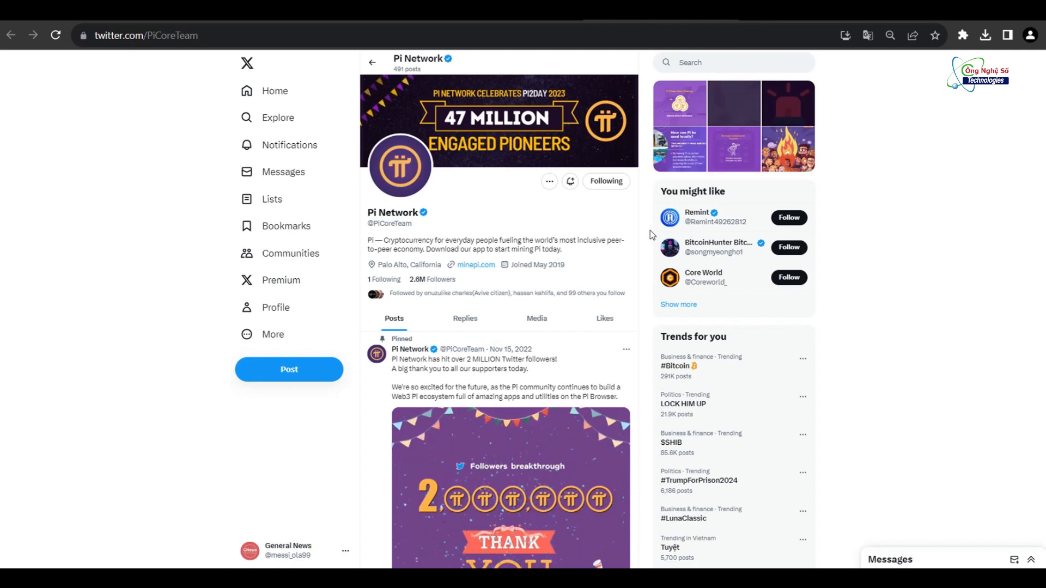
scroll(down, 3)
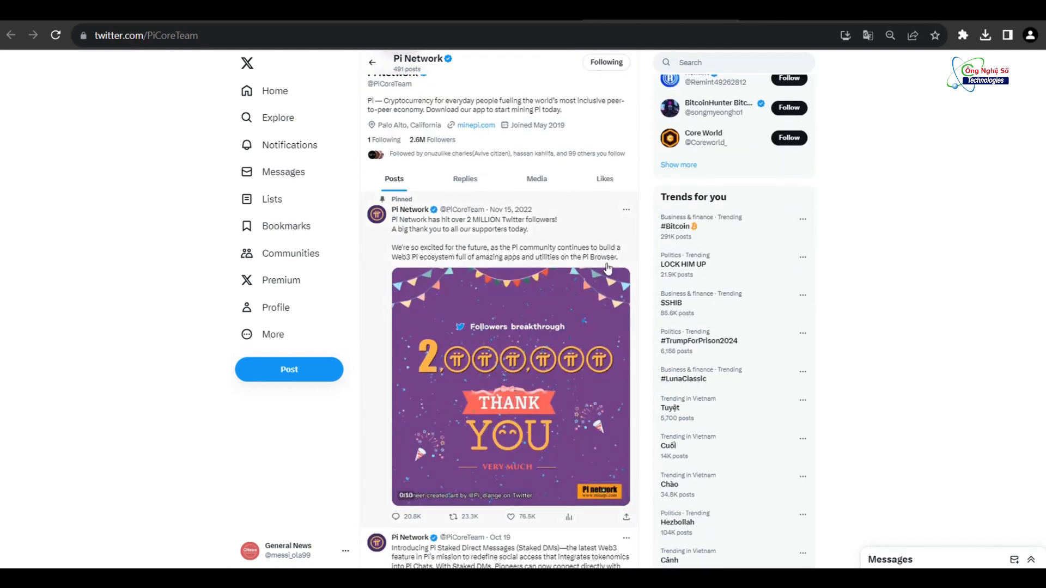
click(510, 383)
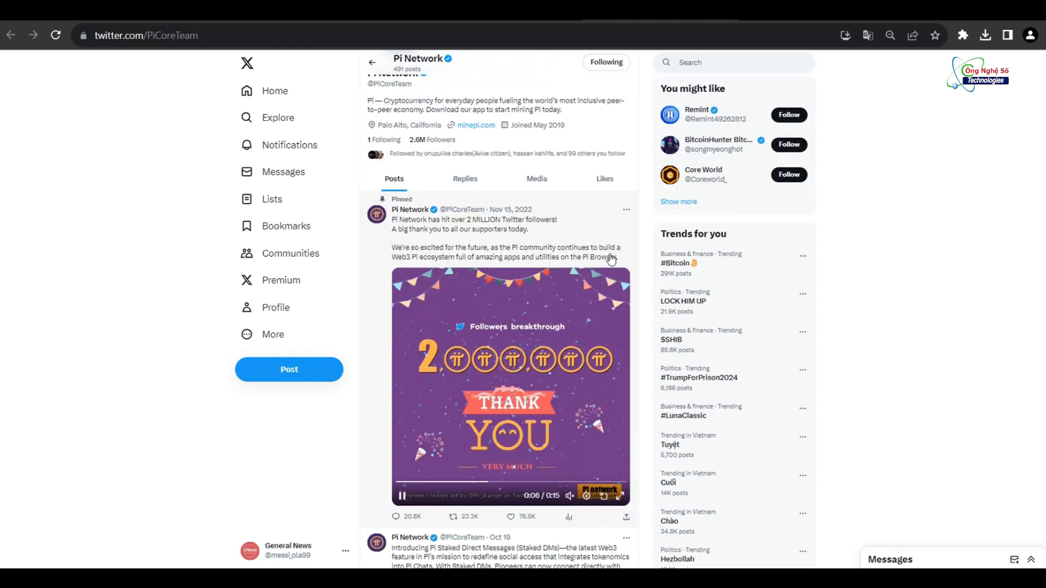
scroll(up, 3)
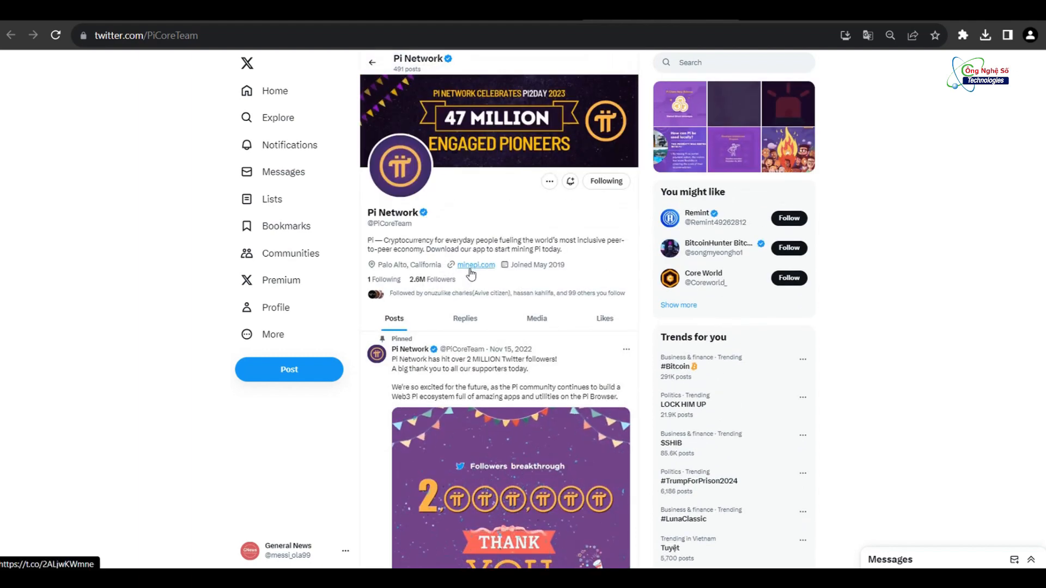
scroll(down, 3)
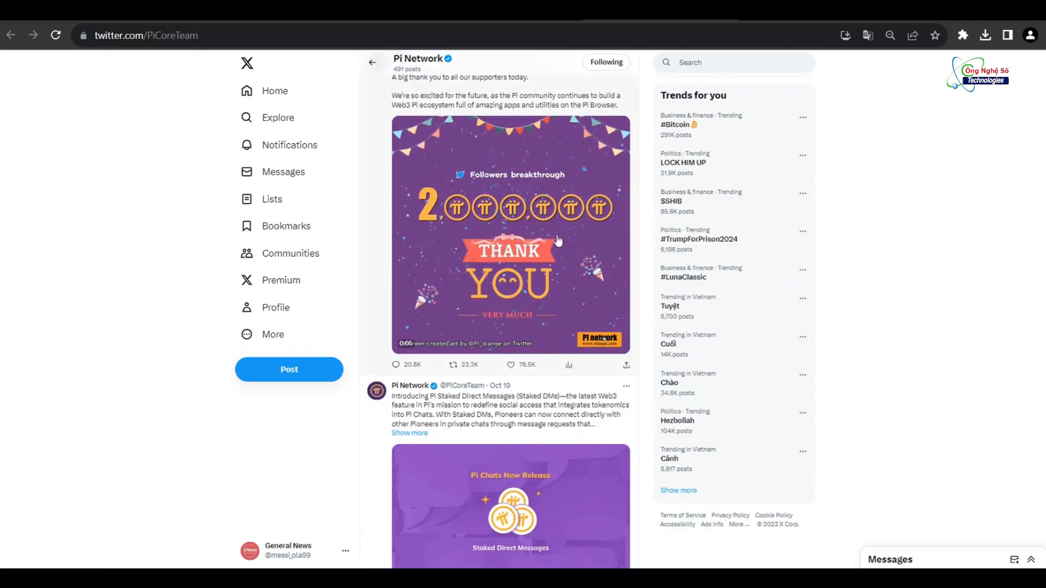
scroll(down, 3)
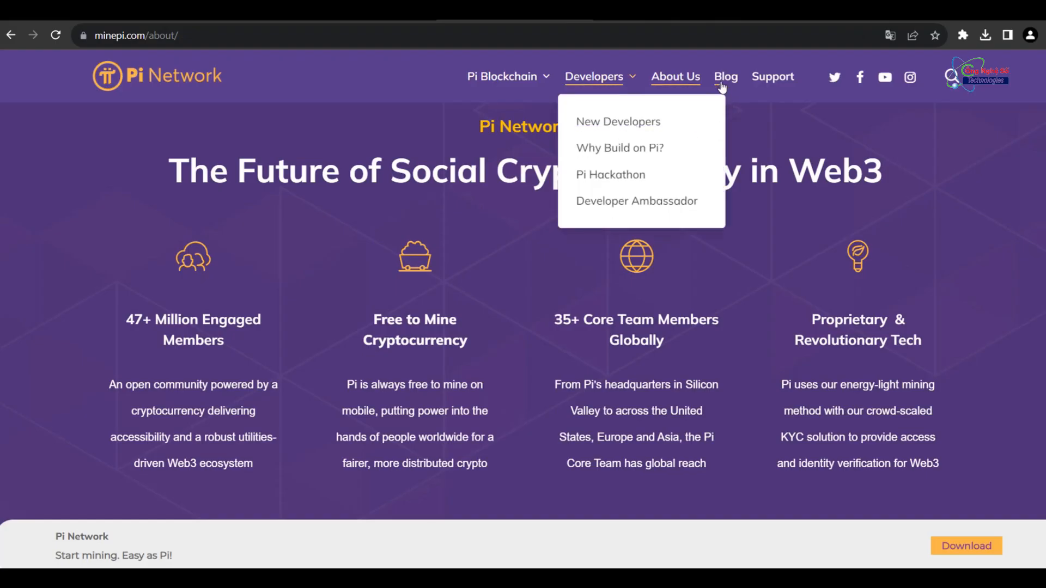
mouse_move(621, 92)
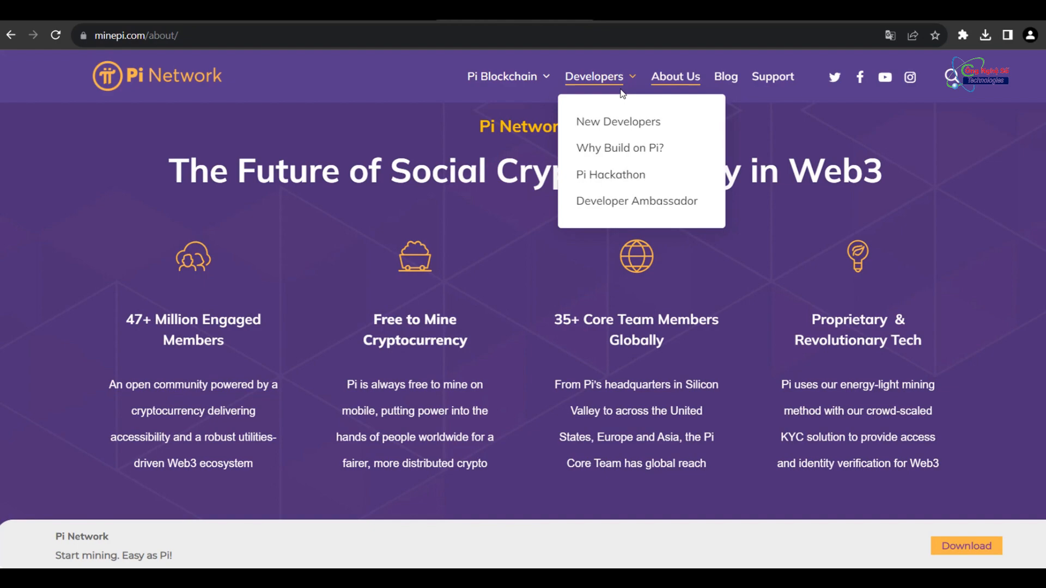
- Visit the Why Build on Pi? page, then the Pi Hackathon page with its onboarding instructions
click(619, 147)
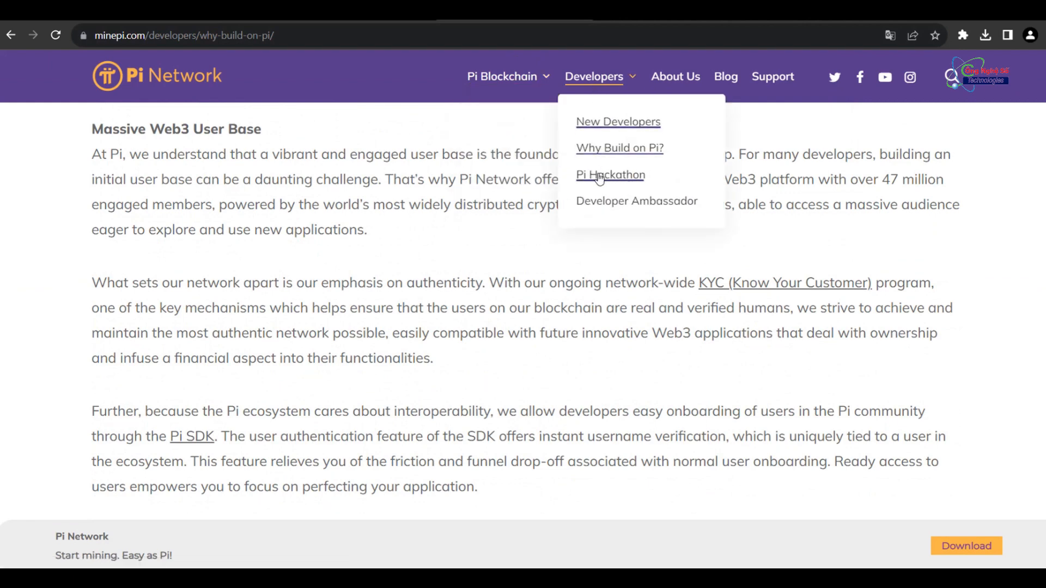
click(611, 175)
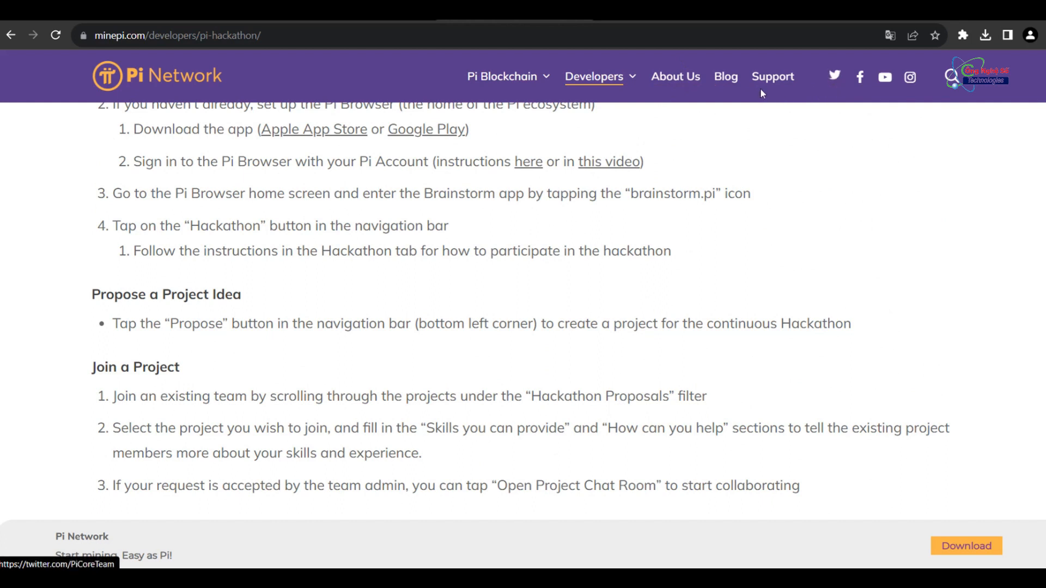
click(505, 76)
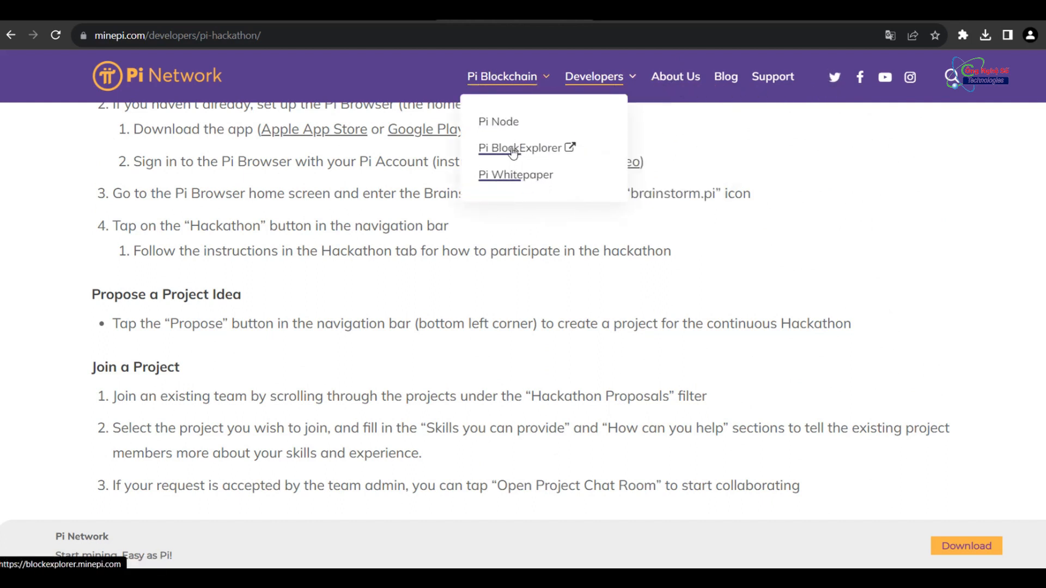
- Review the recent Pi payments list in BlockExplorer, then head back to the minepi.com homepage
click(521, 147)
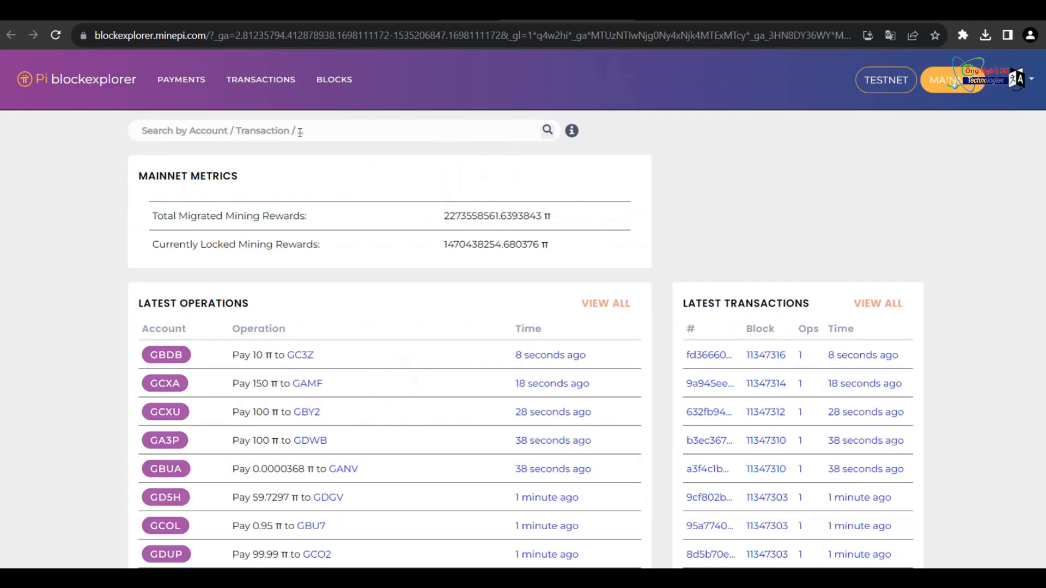
click(181, 80)
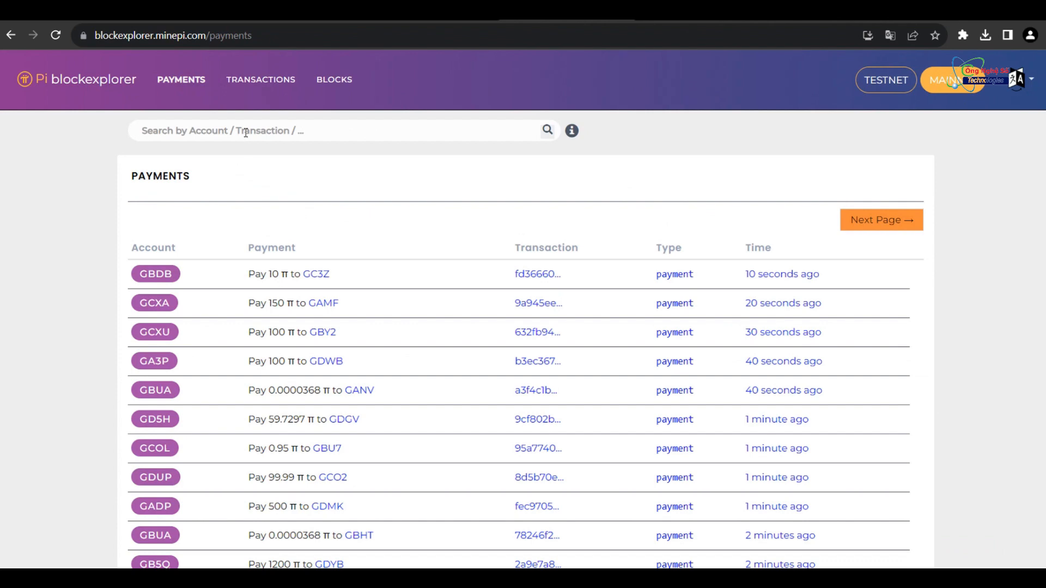
mouse_move(944, 92)
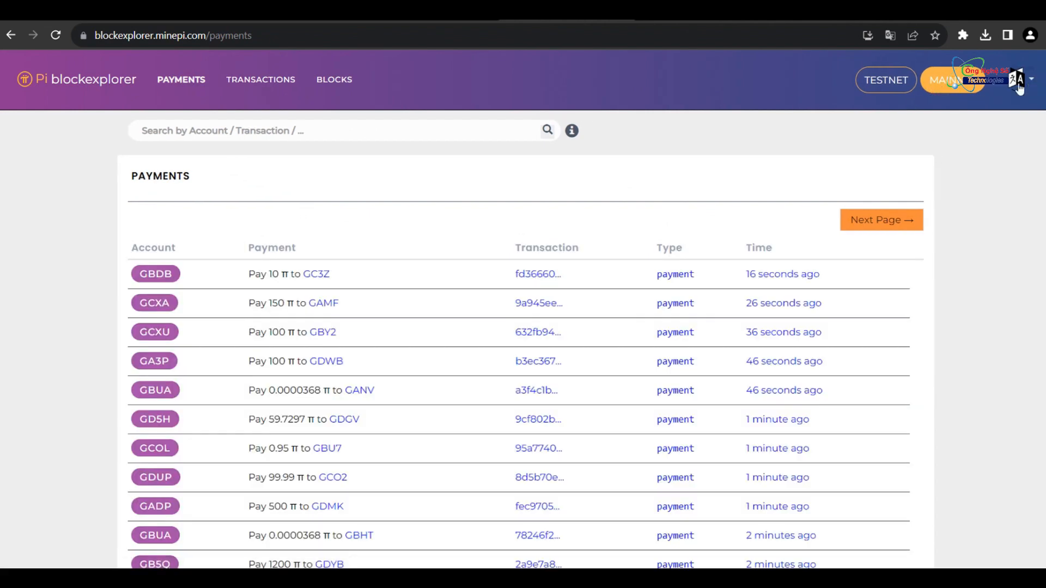
mouse_move(124, 82)
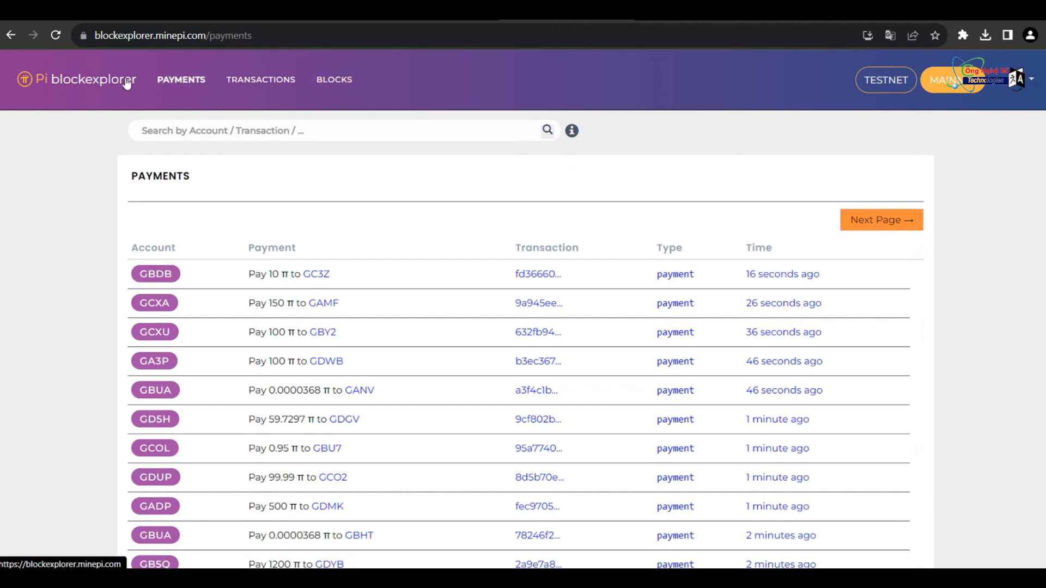
click(76, 79)
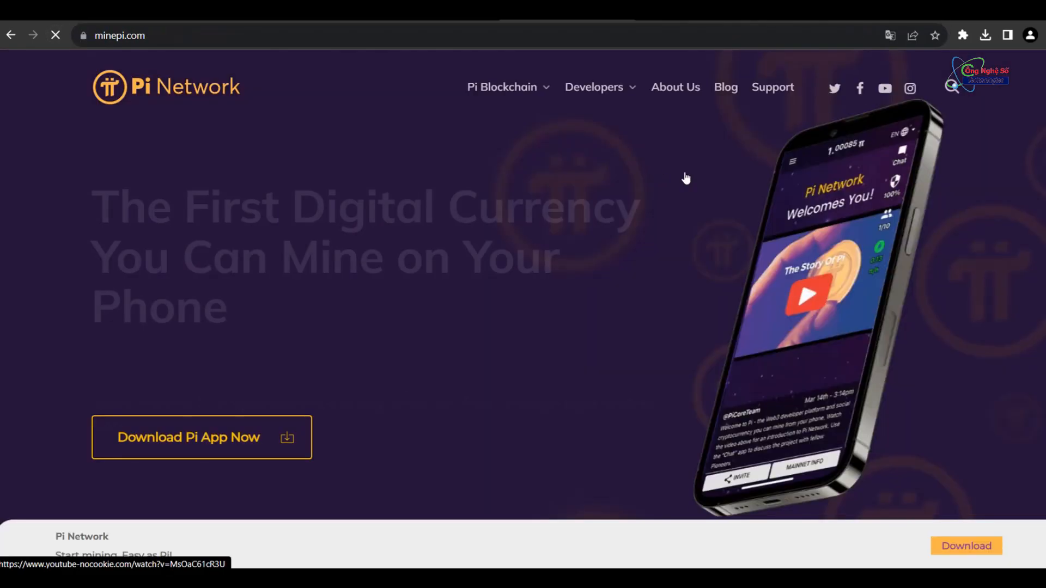
click(501, 87)
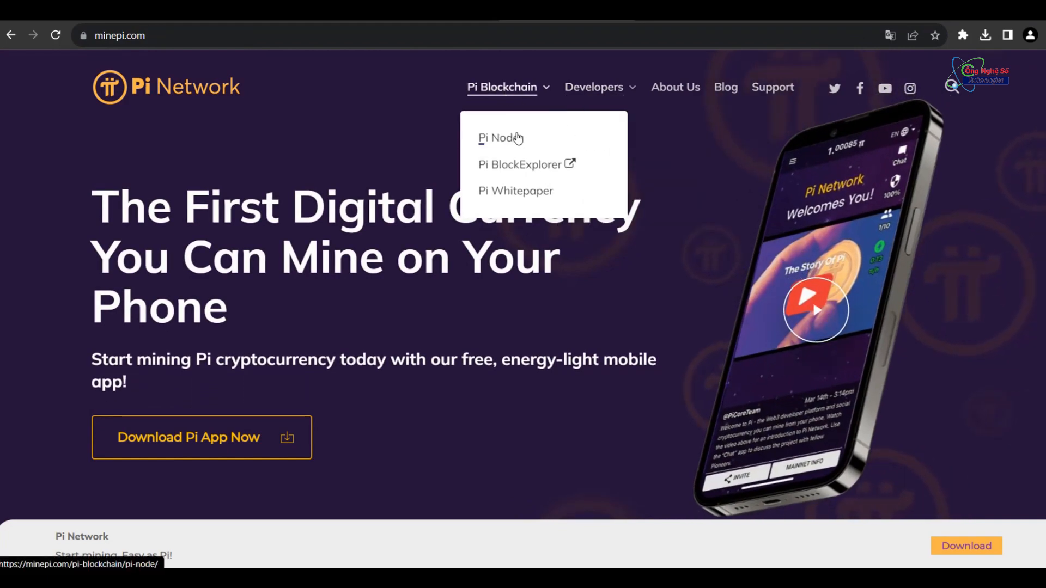
click(495, 139)
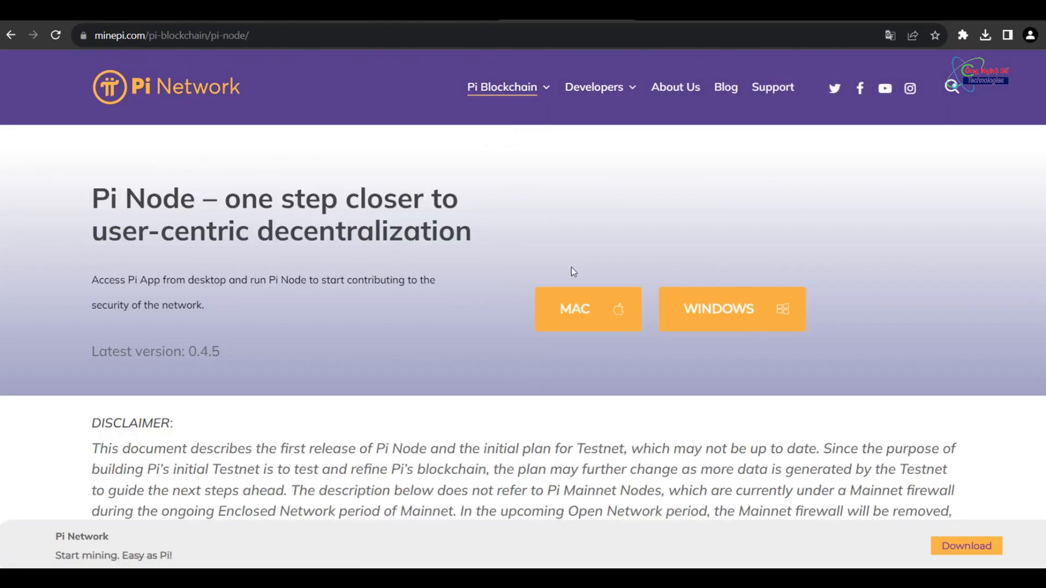
scroll(down, 3)
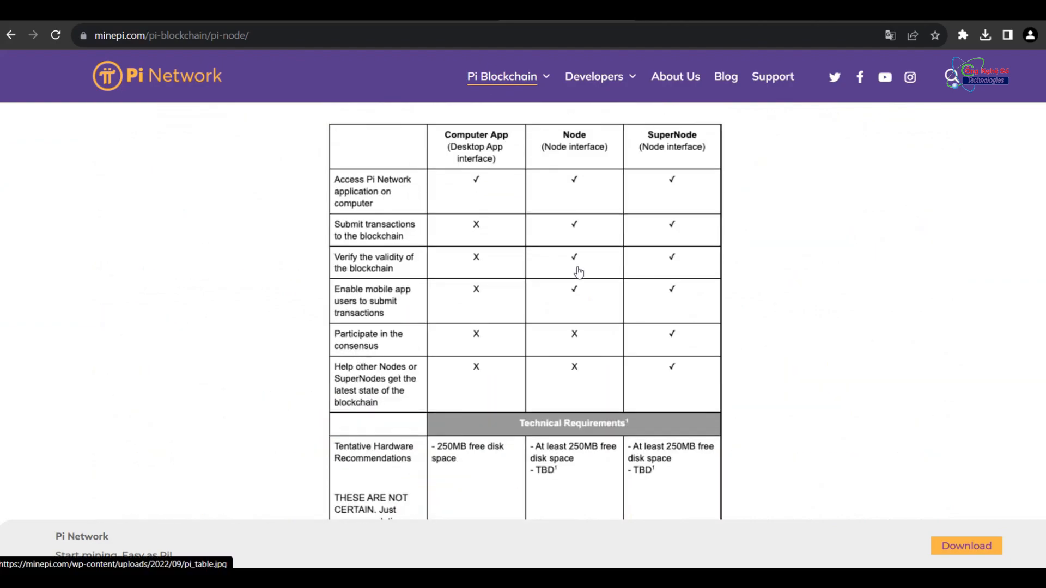
scroll(down, 3)
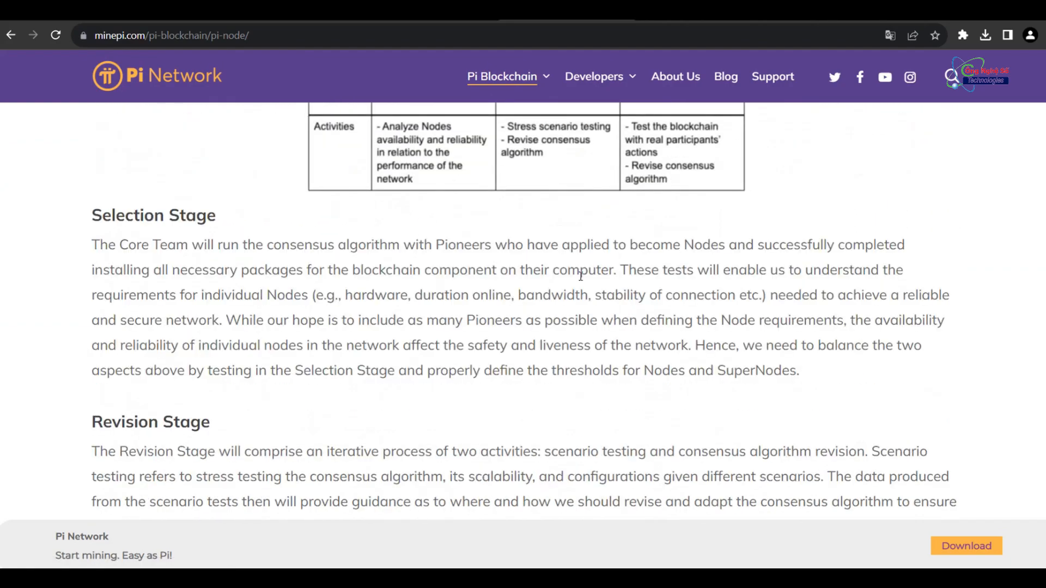
scroll(down, 3)
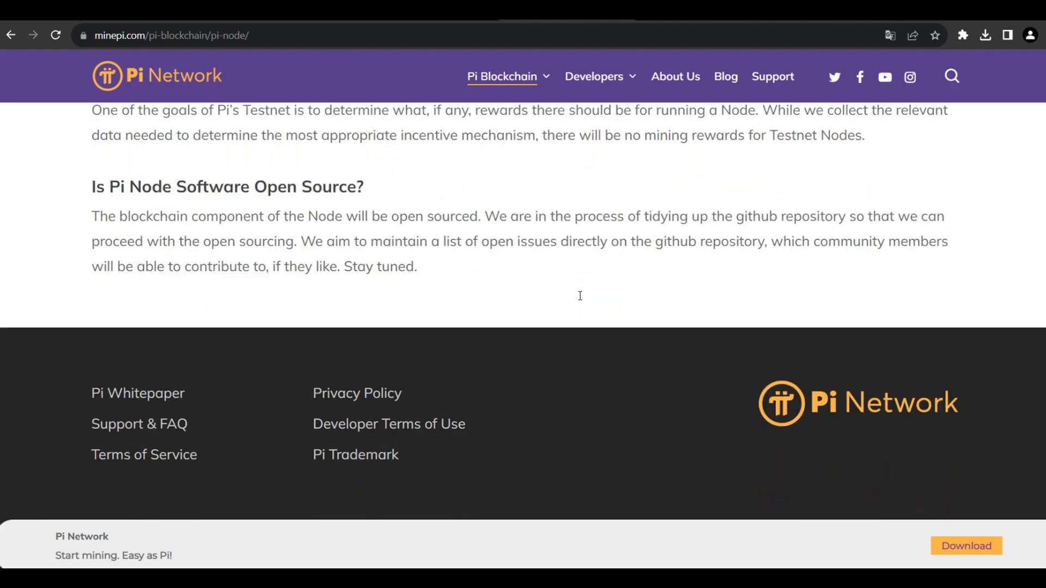
scroll(up, 3)
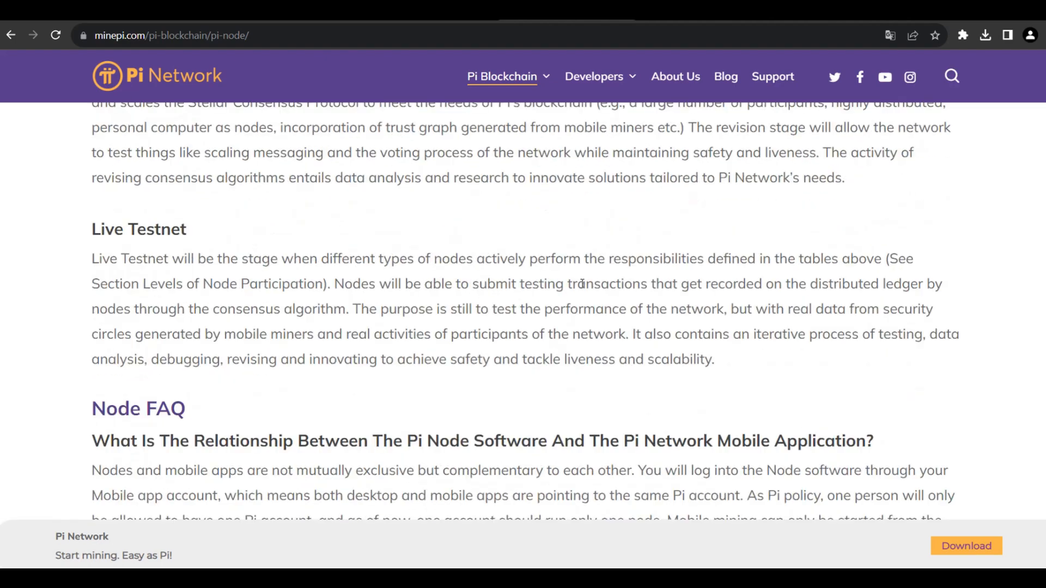
click(157, 75)
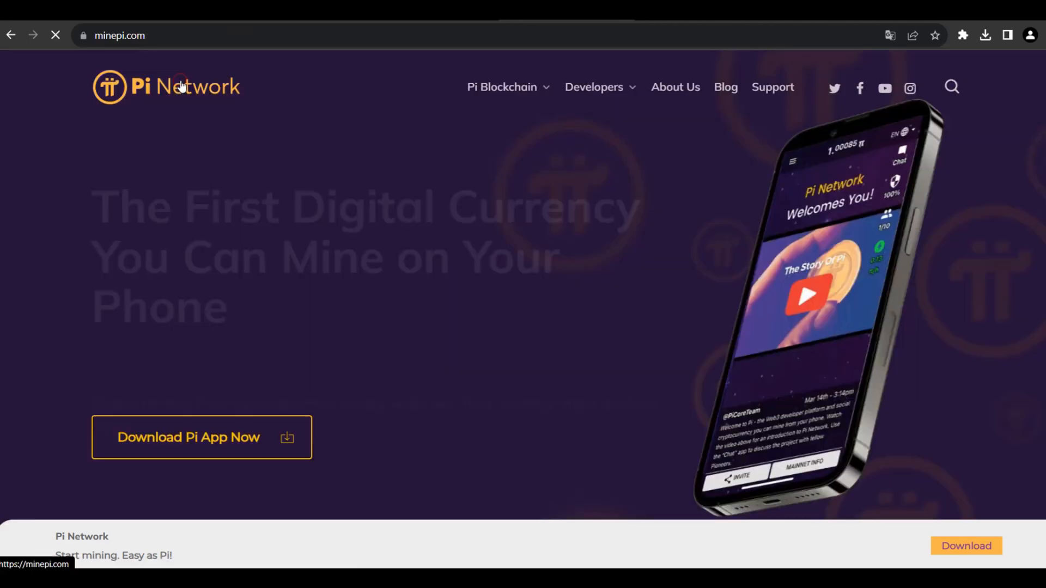